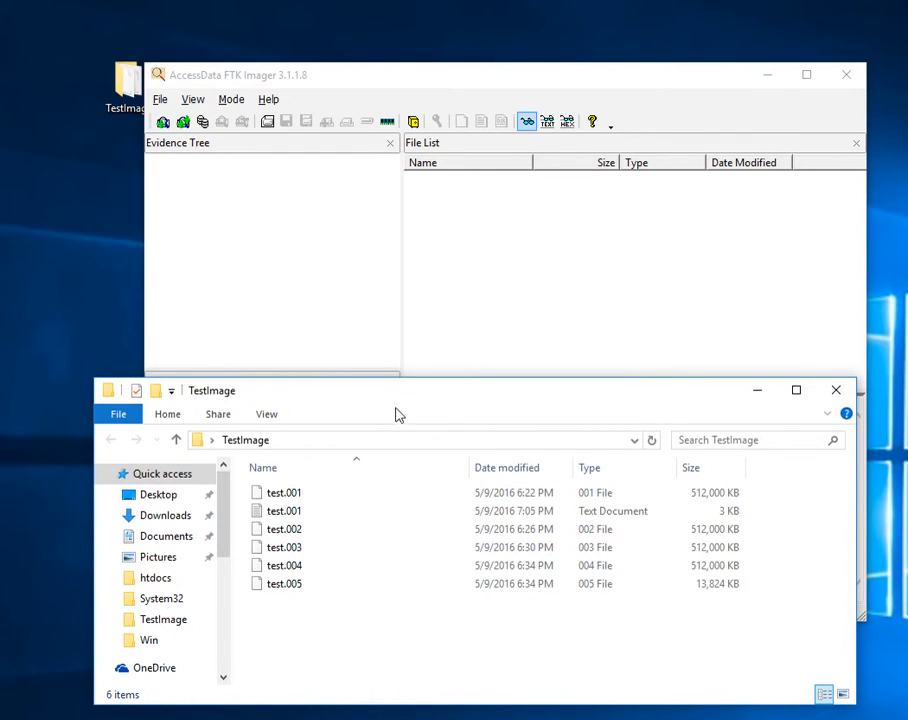
# Review the properties of the test.001 image segment in the source folder
pyautogui.click(284, 511)
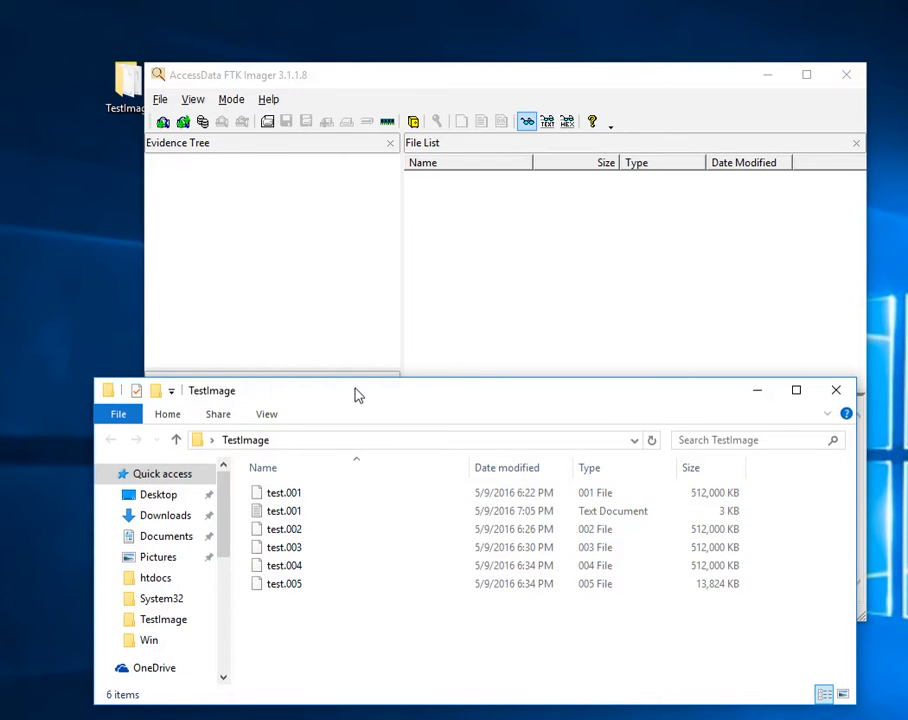
pyautogui.moveTo(459, 399)
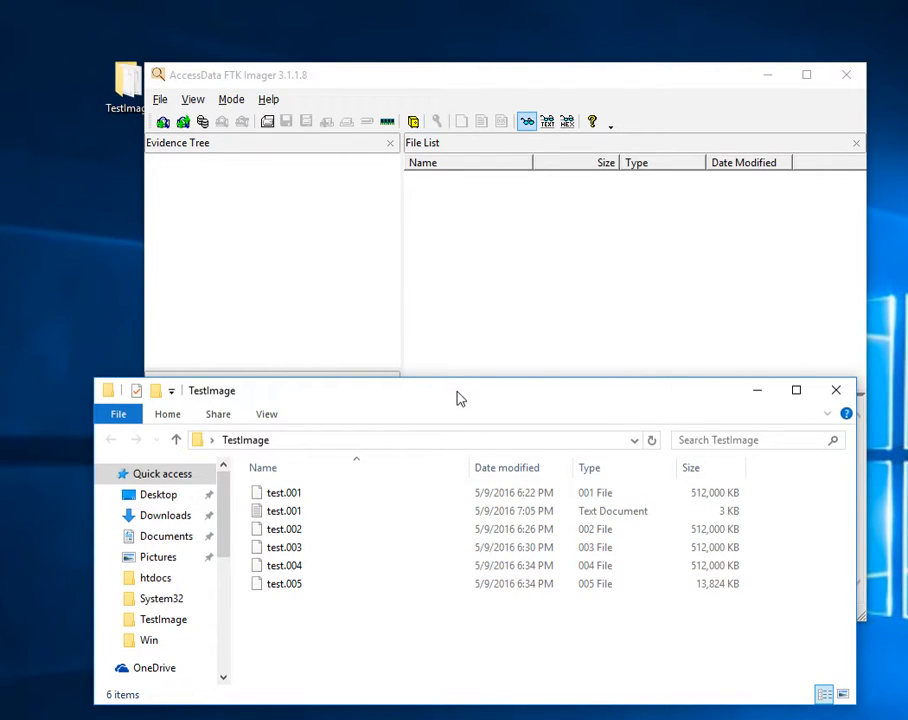
pyautogui.moveTo(360, 624)
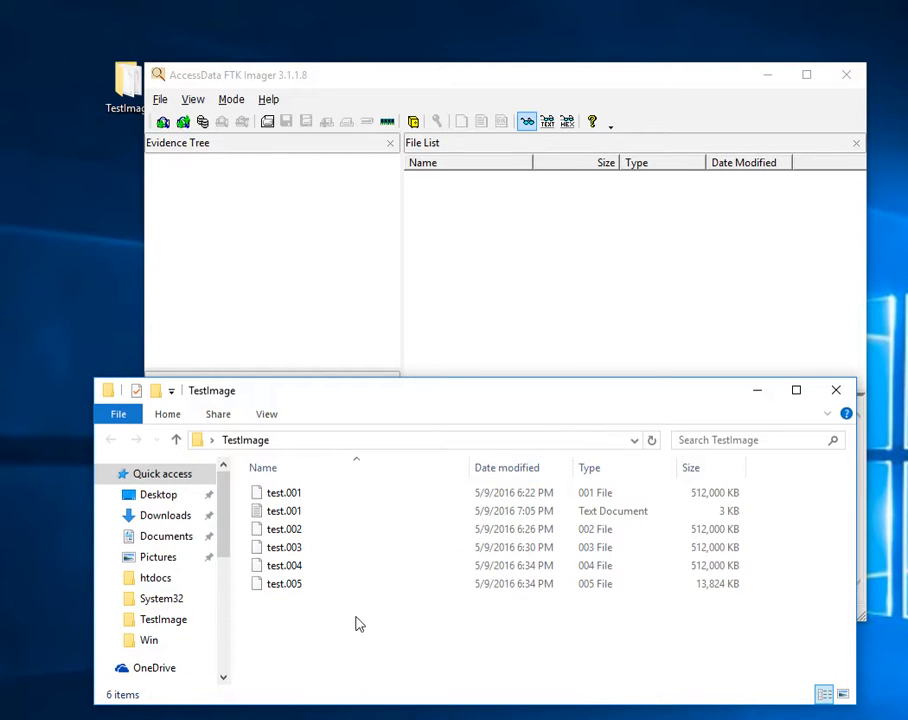
pyautogui.click(284, 492)
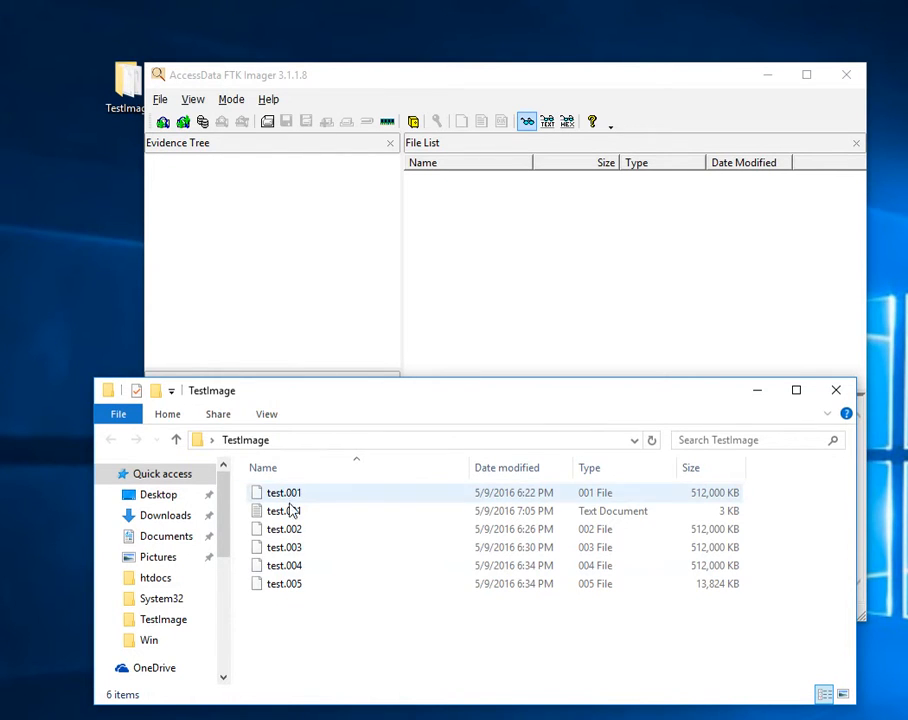
pyautogui.moveTo(278, 585)
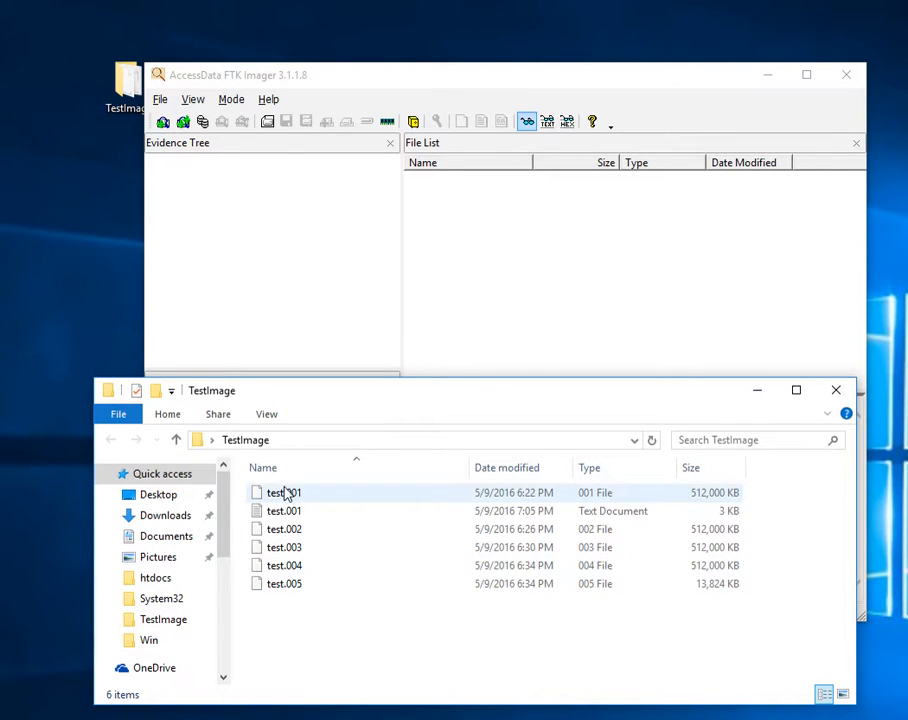
pyautogui.click(284, 492)
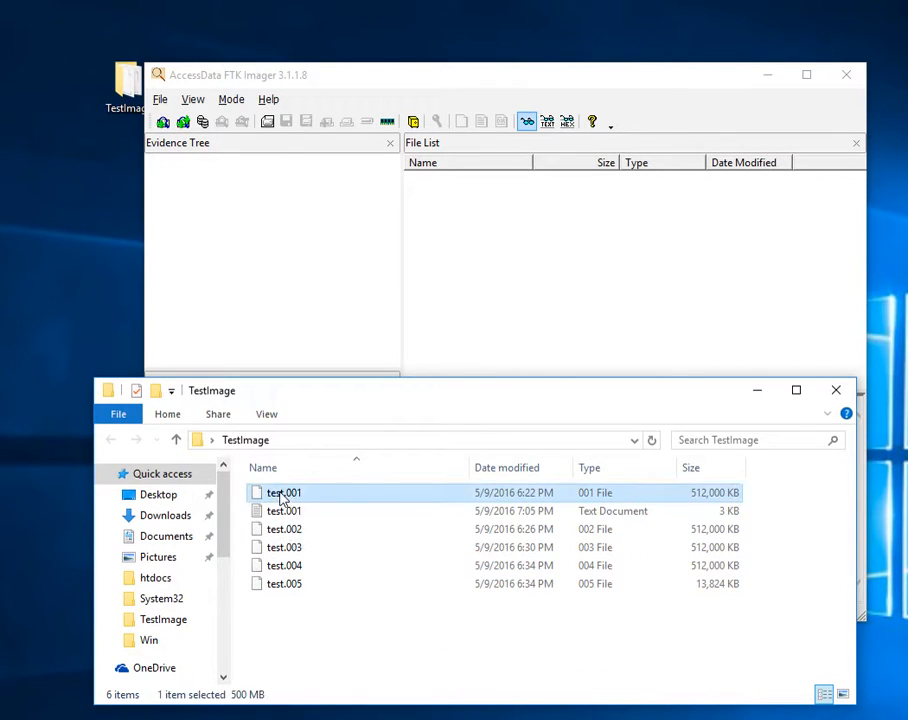
pyautogui.rightClick(284, 492)
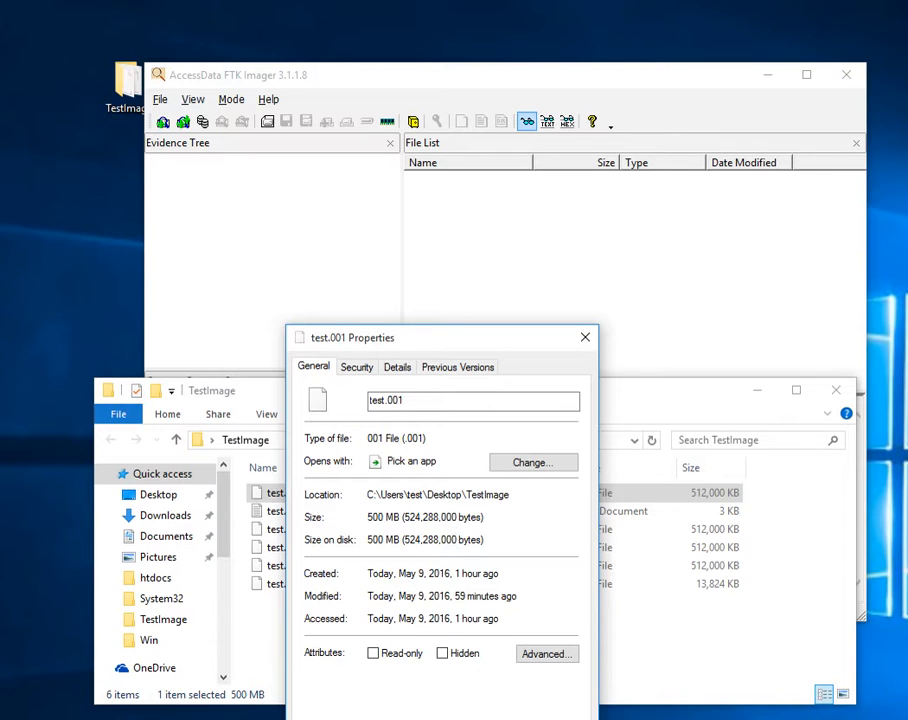
pyautogui.click(585, 337)
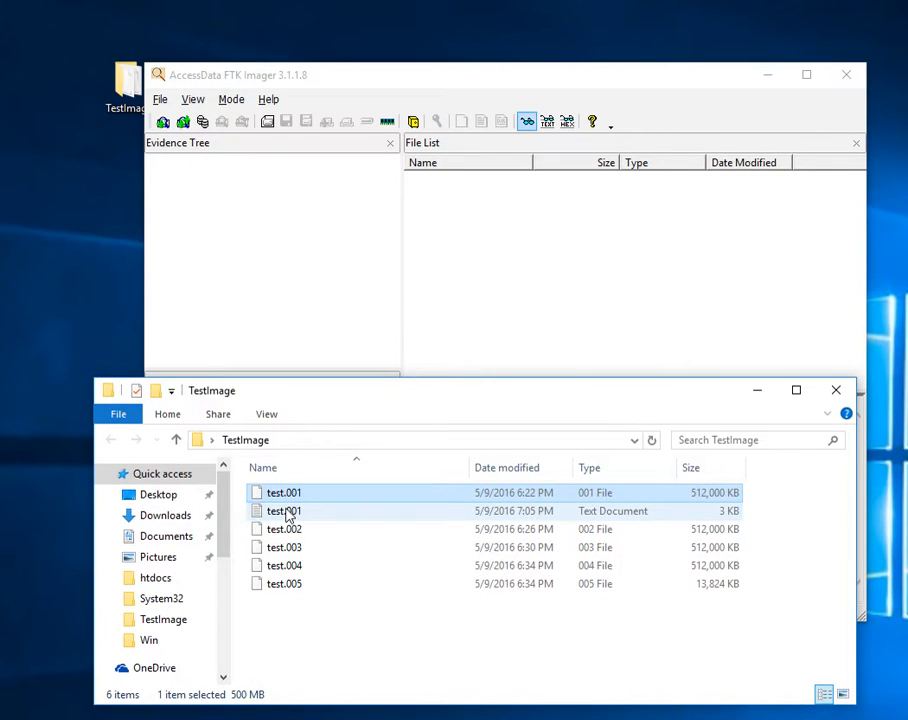
# Read through the test.001 acquisition log text file and close it
pyautogui.click(285, 511)
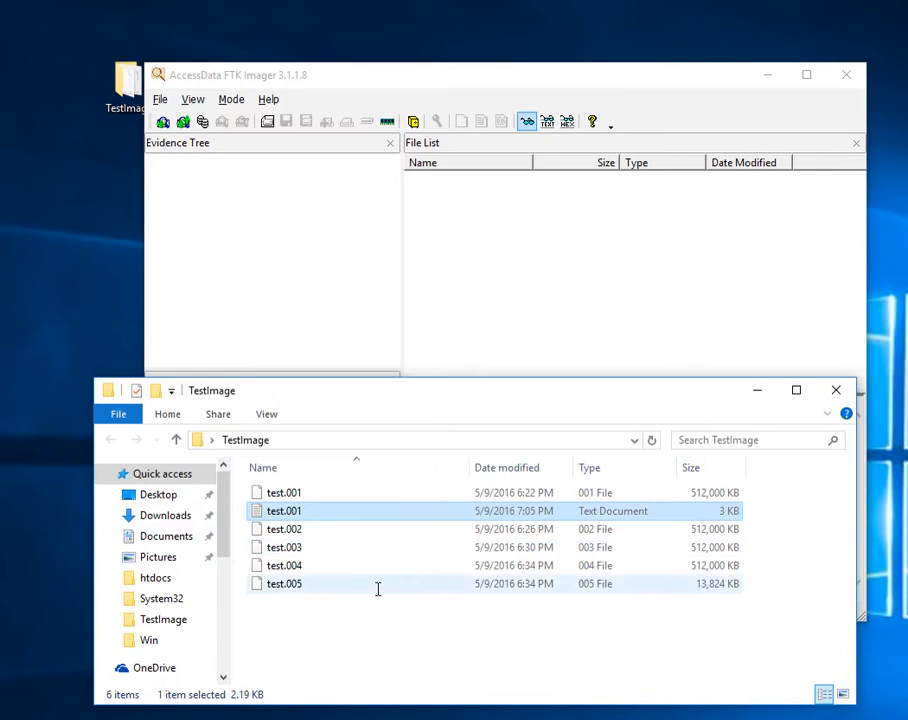
pyautogui.doubleClick(284, 510)
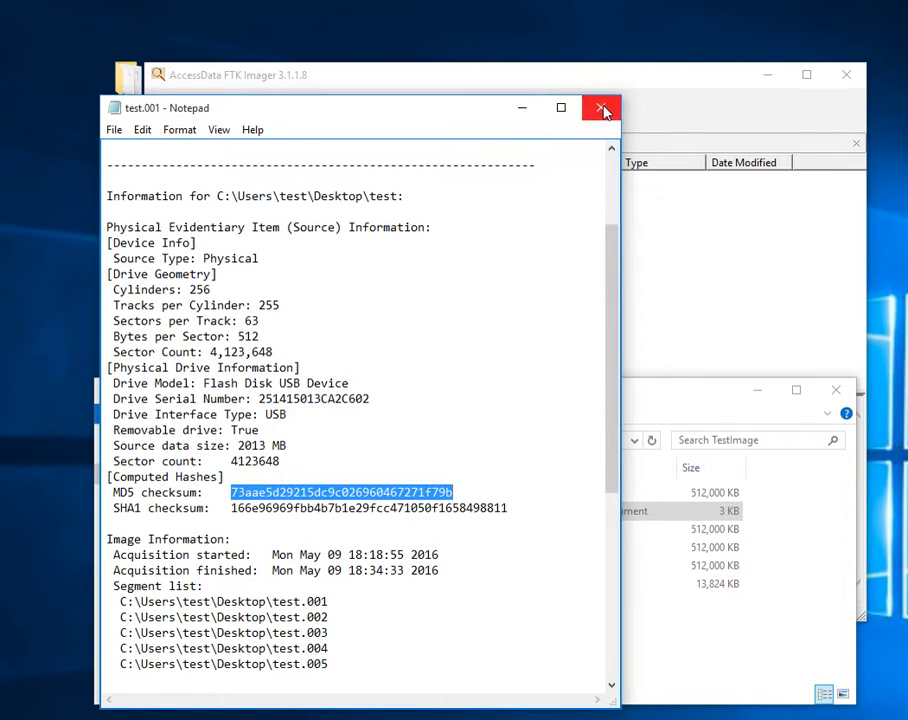
pyautogui.click(602, 108)
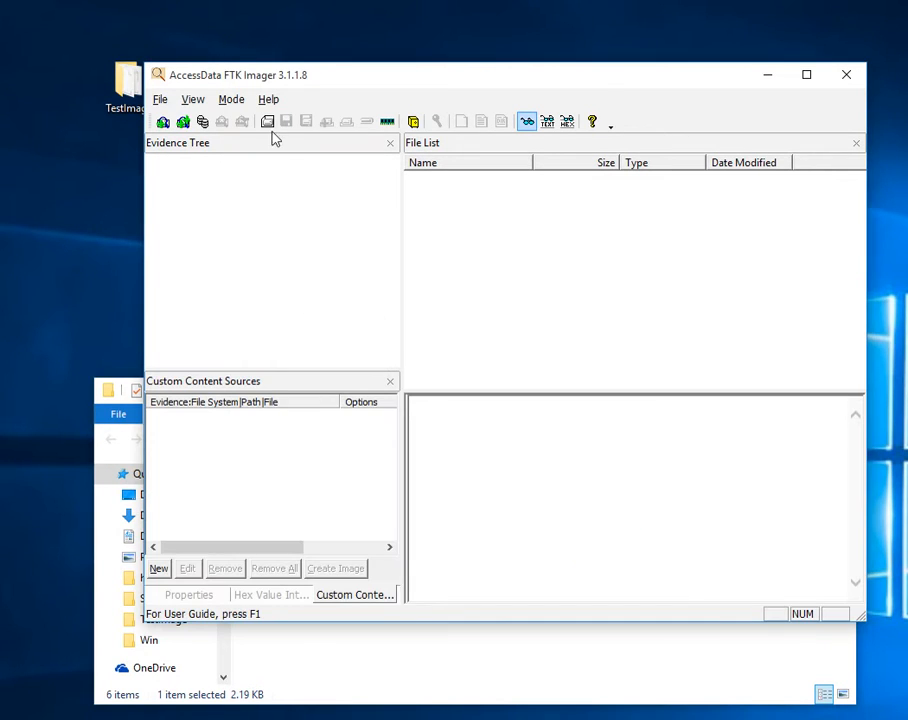
pyautogui.moveTo(533, 172)
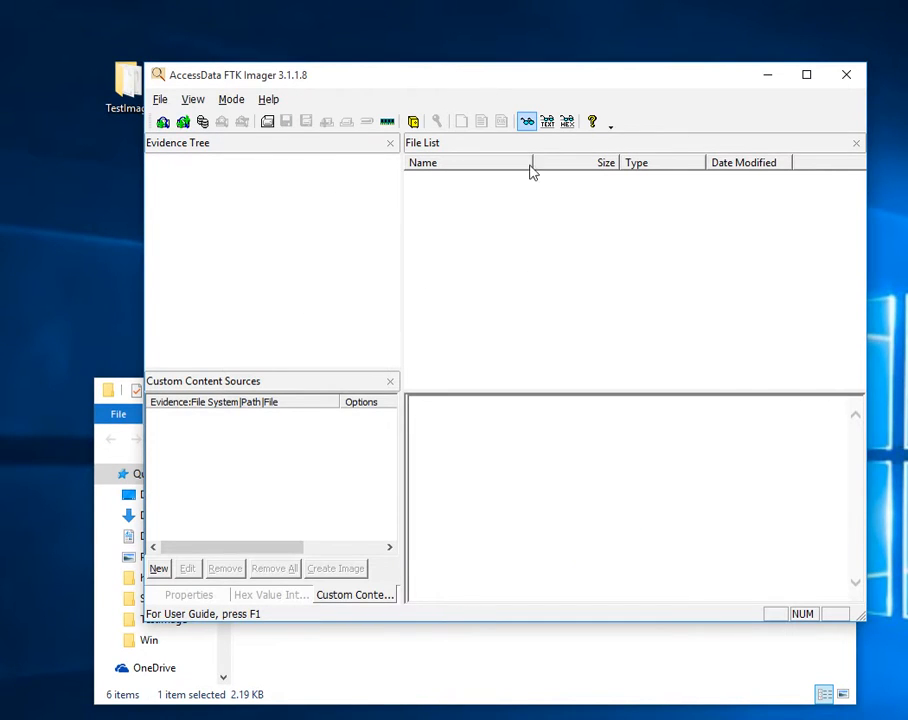
pyautogui.moveTo(250, 298)
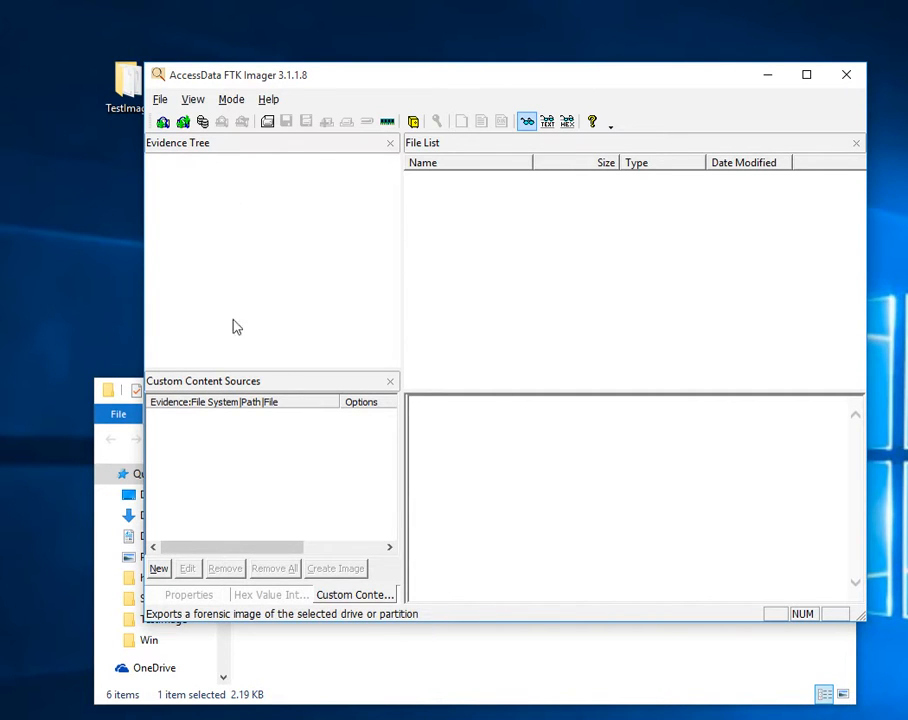
pyautogui.moveTo(218, 235)
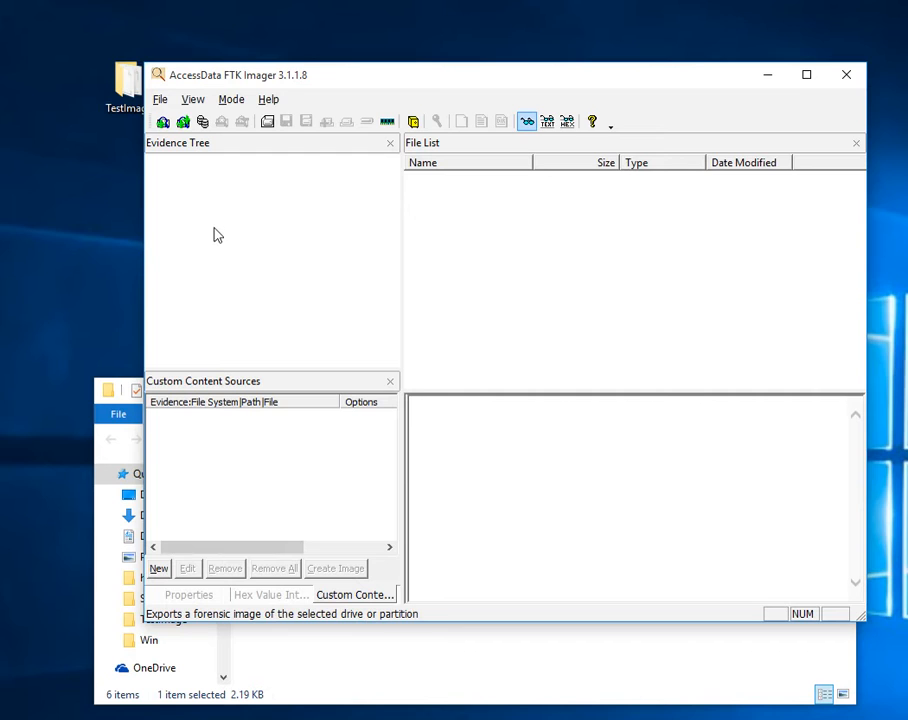
pyautogui.moveTo(395, 315)
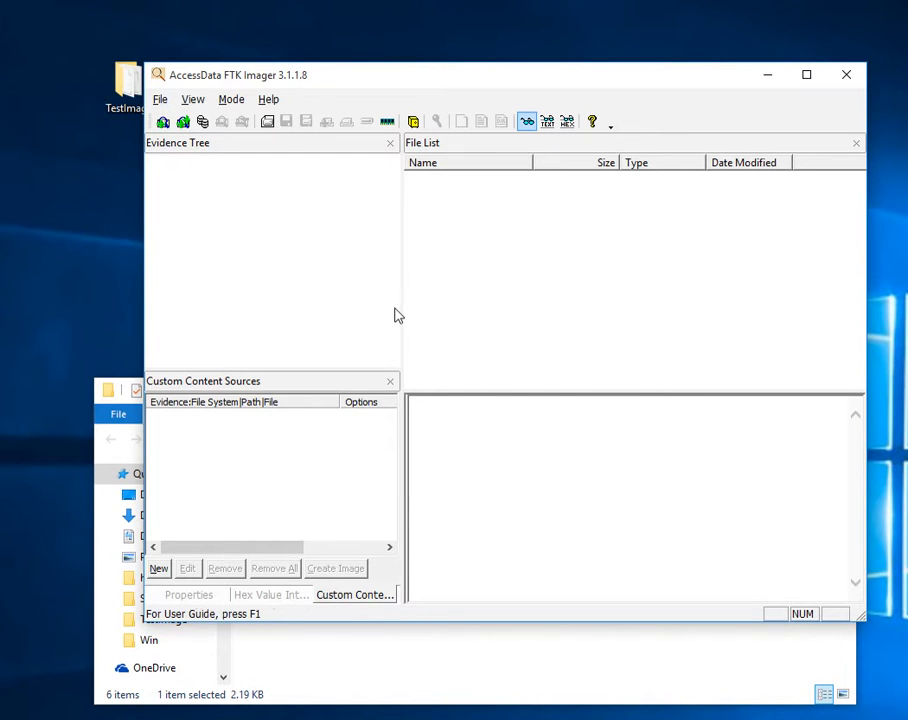
pyautogui.moveTo(160, 99)
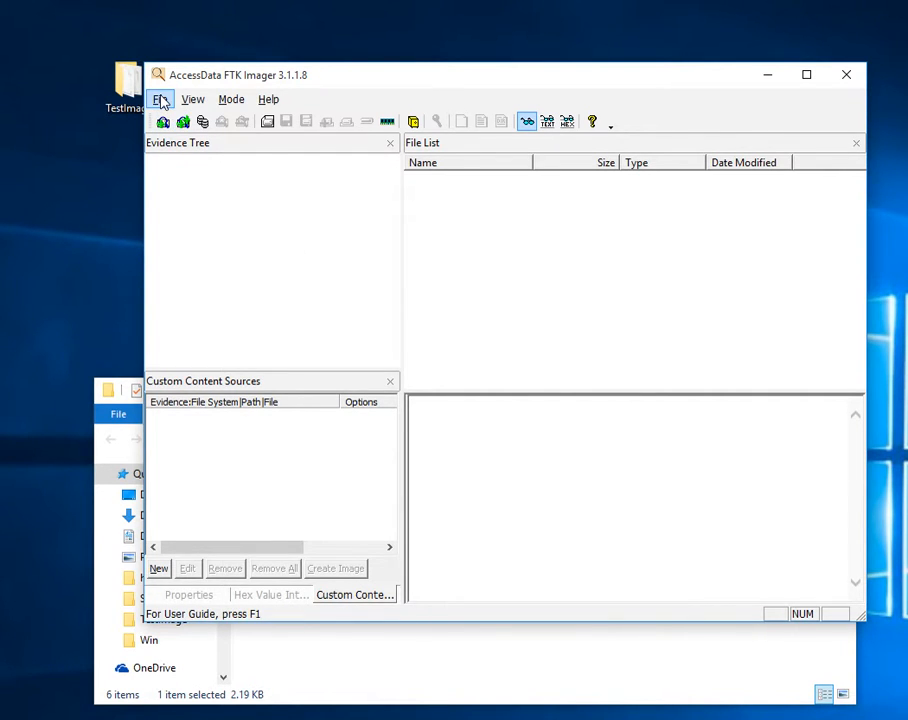
# Start Add Evidence Item from the File menu with Image File as the source type
pyautogui.click(161, 99)
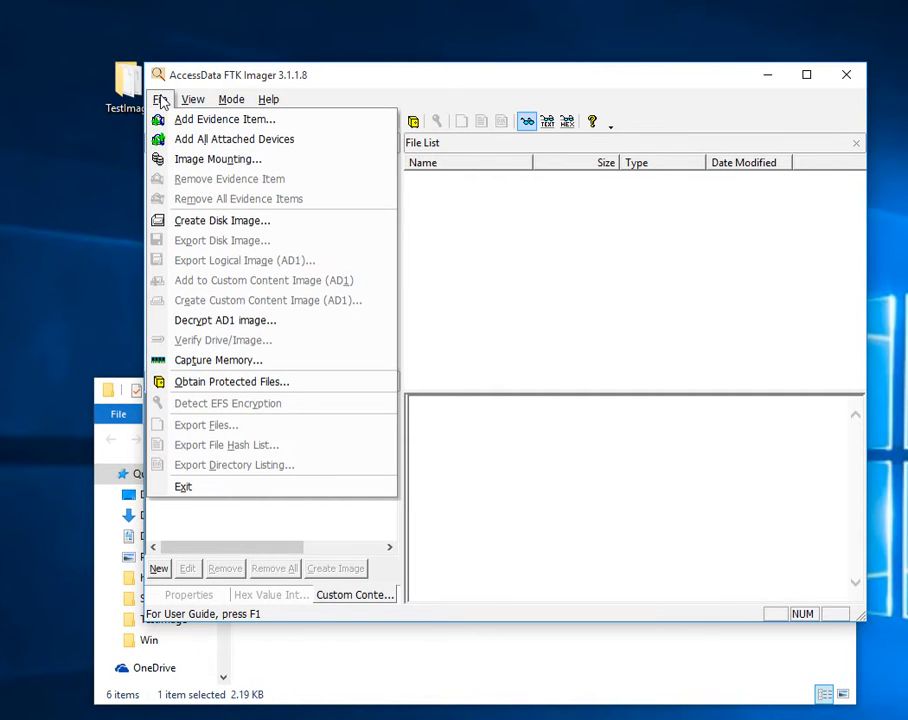
pyautogui.click(224, 118)
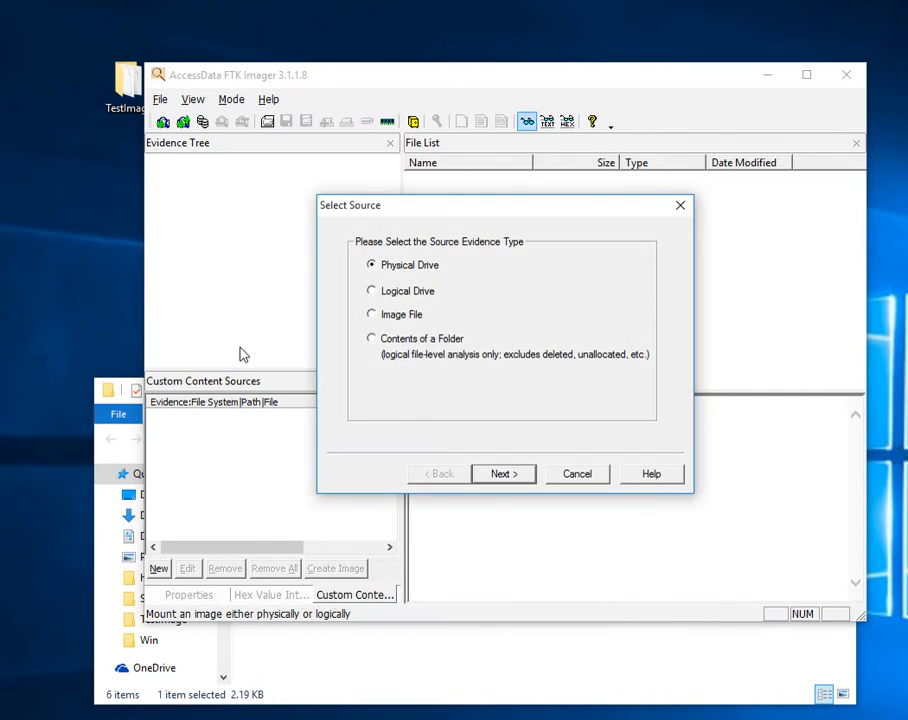
pyautogui.click(372, 314)
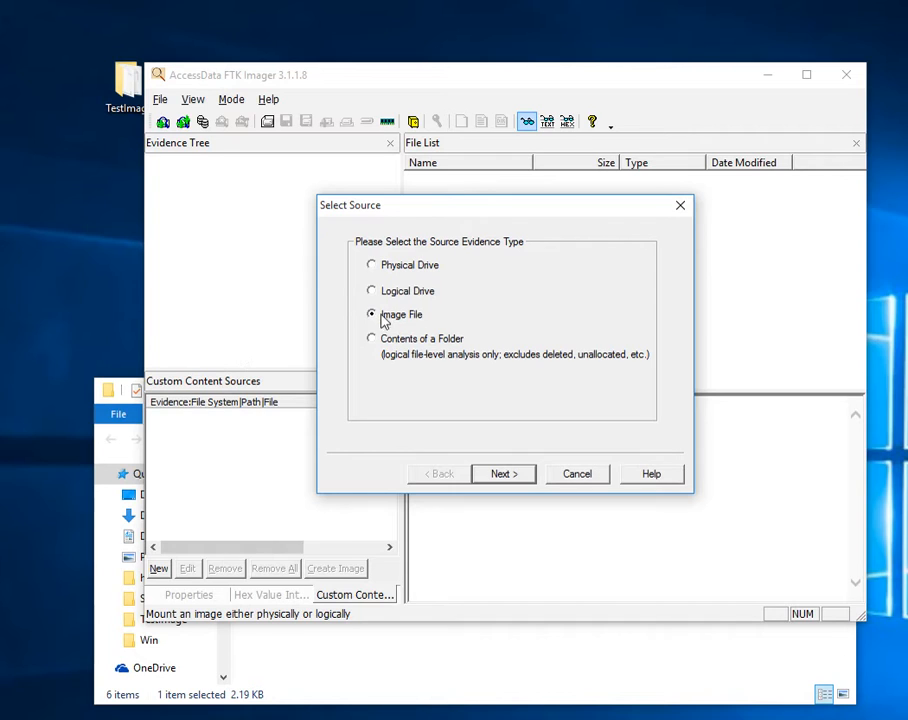
pyautogui.click(503, 473)
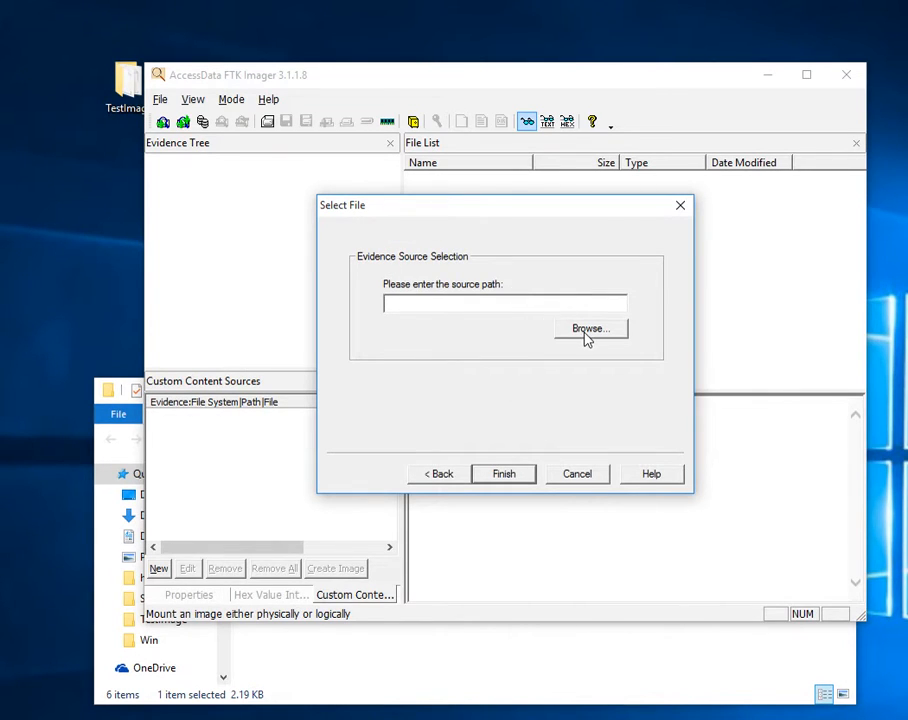
# Browse to the TestImage folder and select the test.001 segment as the file name
pyautogui.click(590, 328)
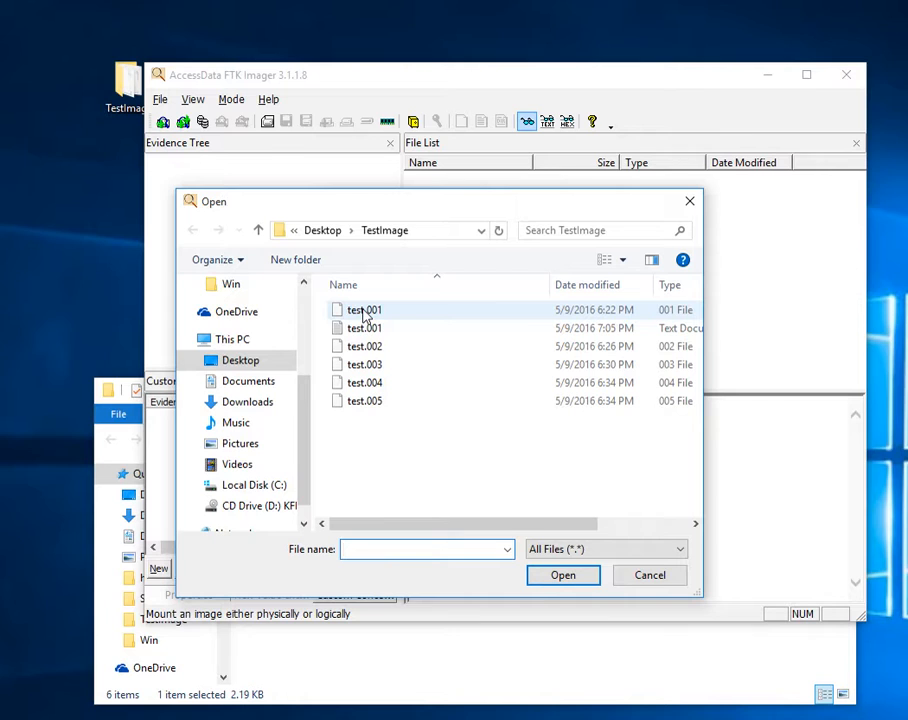
pyautogui.moveTo(363, 315)
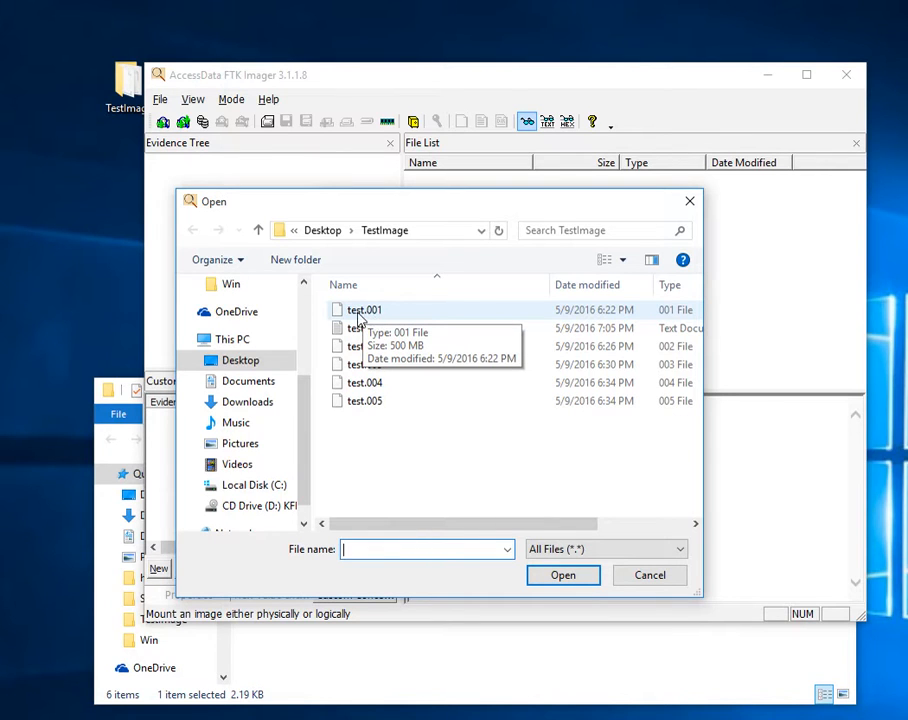
pyautogui.click(363, 309)
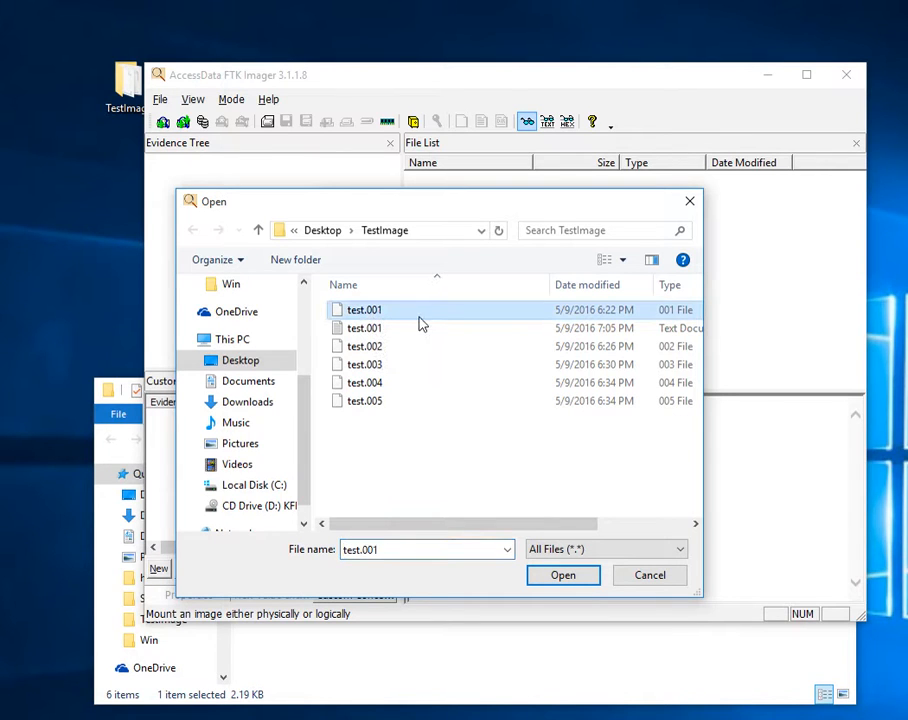
pyautogui.moveTo(364, 309)
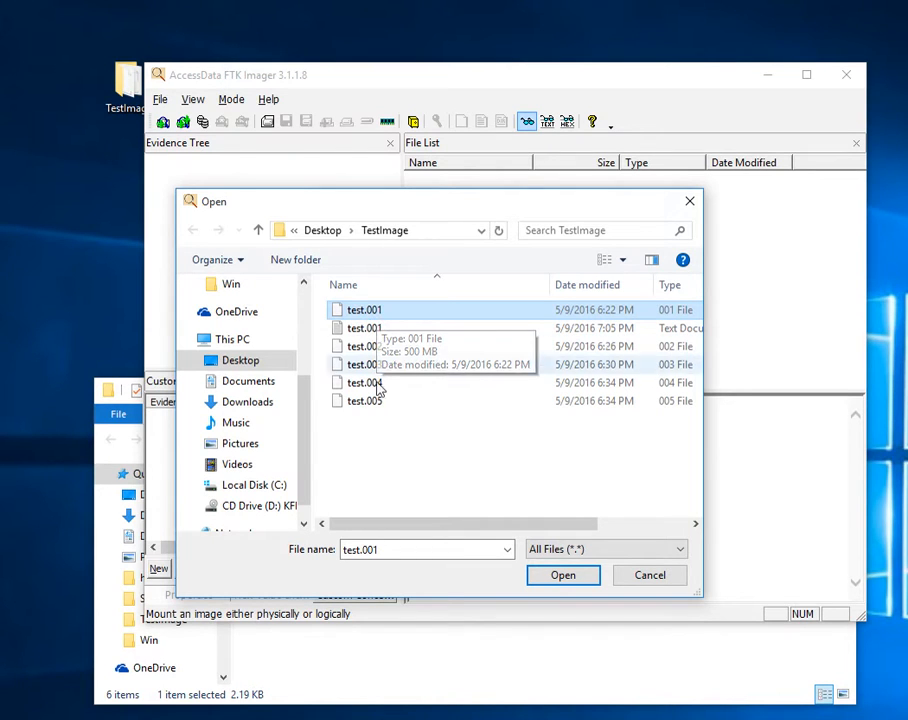
pyautogui.moveTo(365, 337)
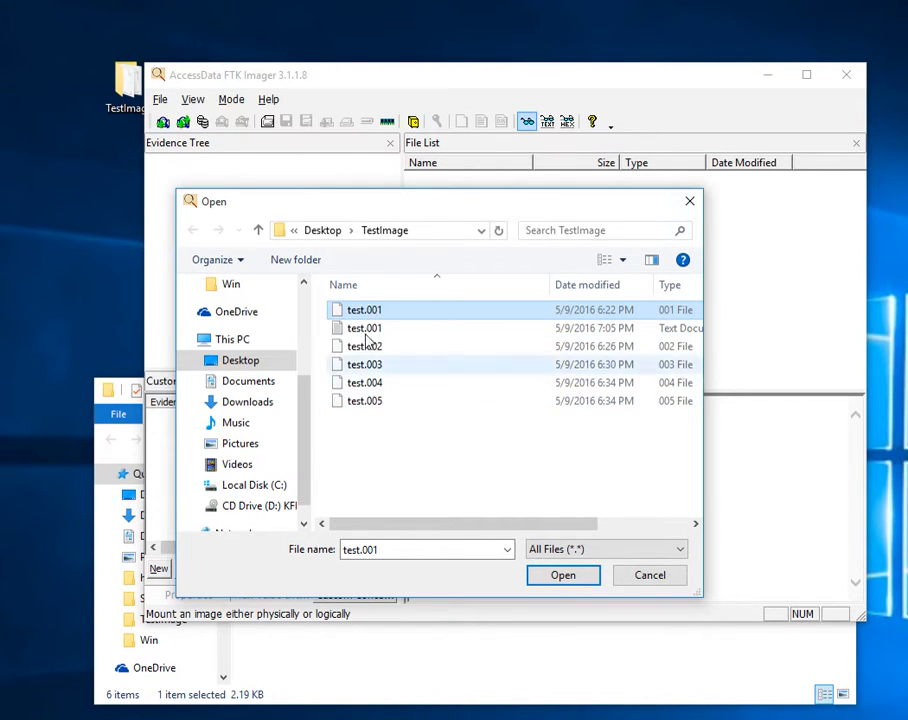
pyautogui.click(365, 309)
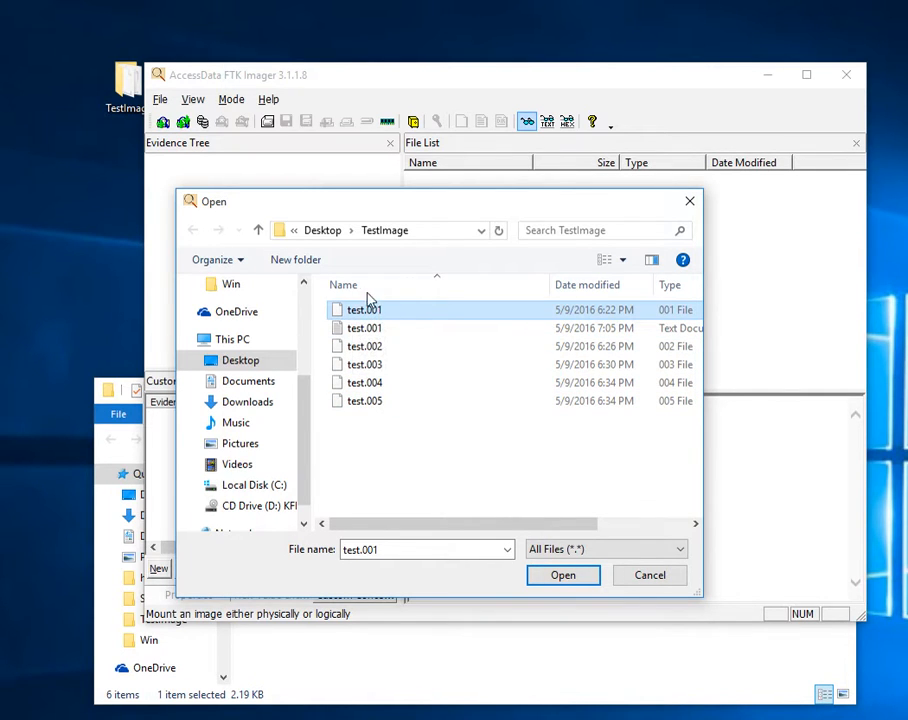
pyautogui.moveTo(365, 320)
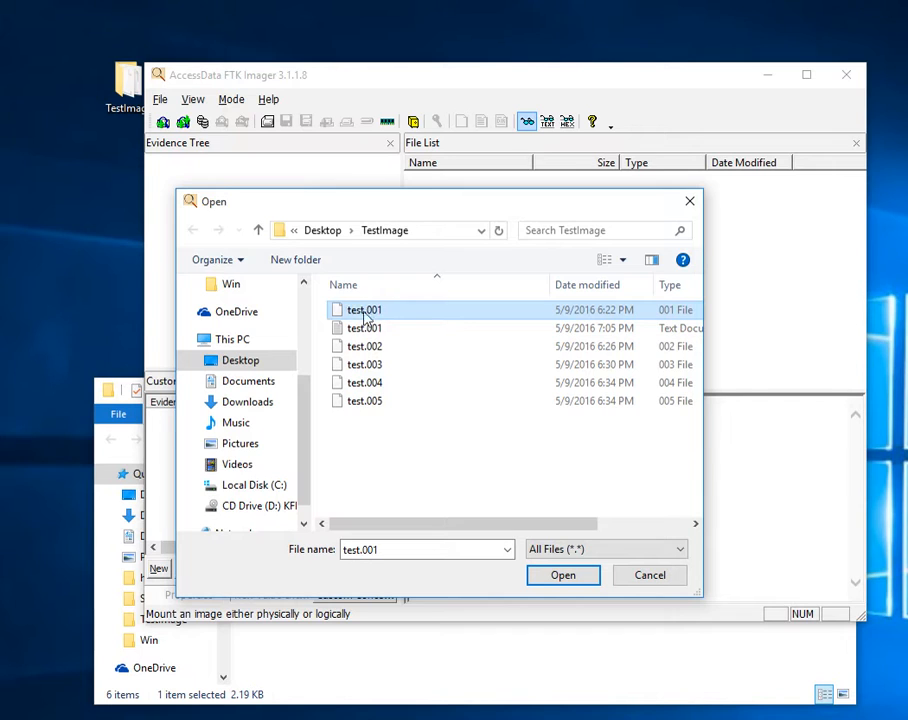
pyautogui.moveTo(370, 318)
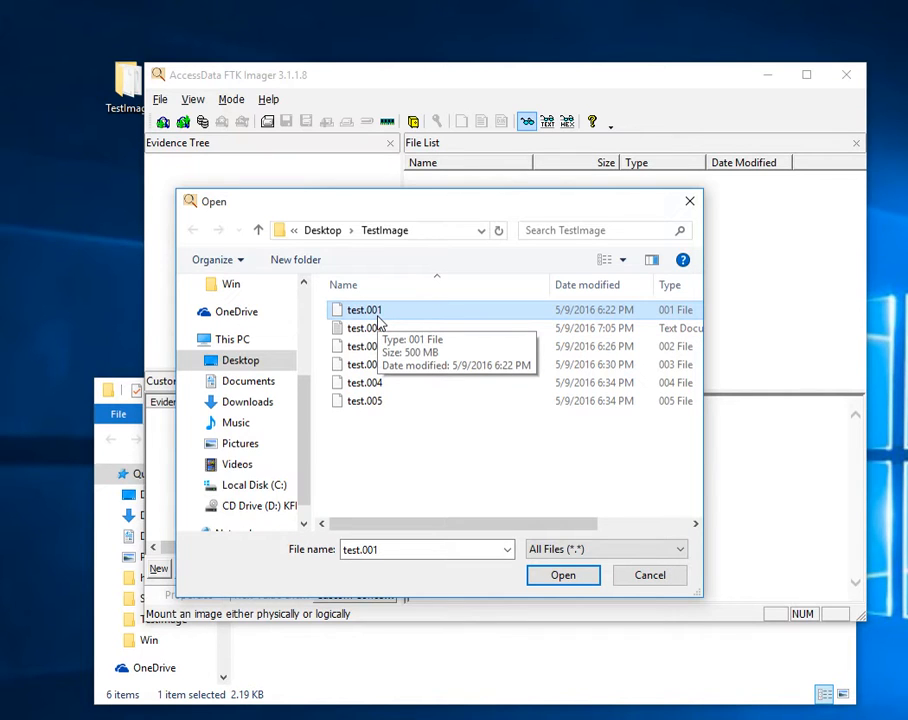
pyautogui.moveTo(595, 520)
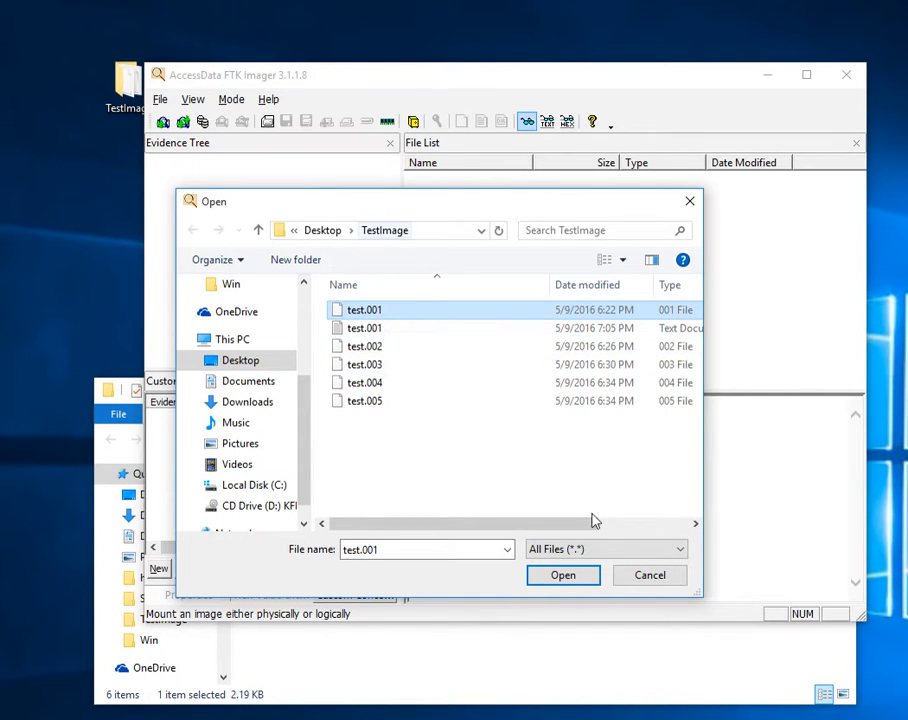
pyautogui.moveTo(563, 575)
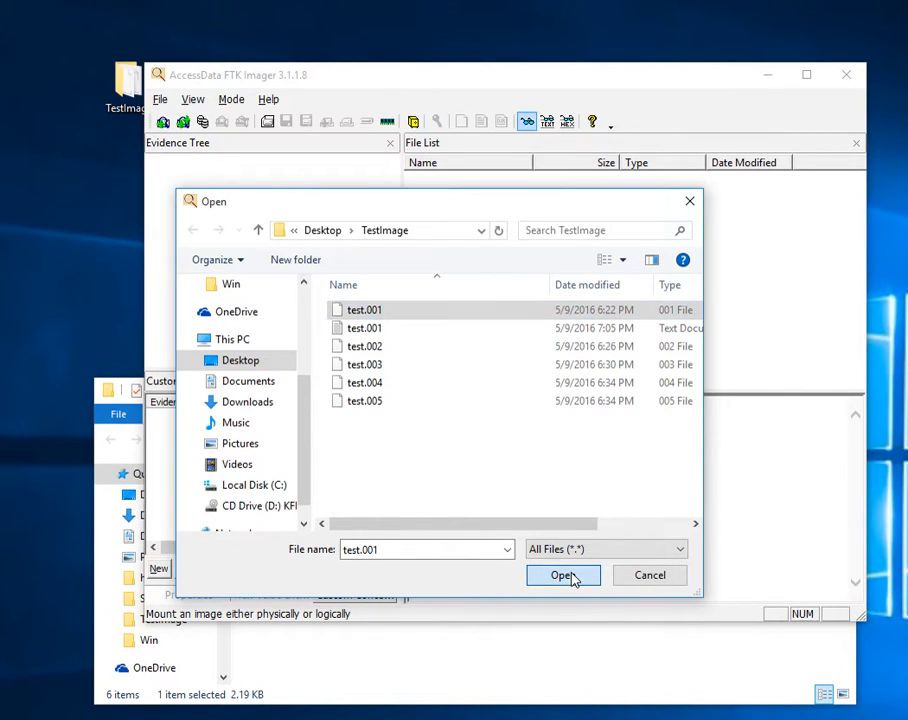
# Confirm test.001 so its TestImage path fills the wizard's source field
pyautogui.click(562, 575)
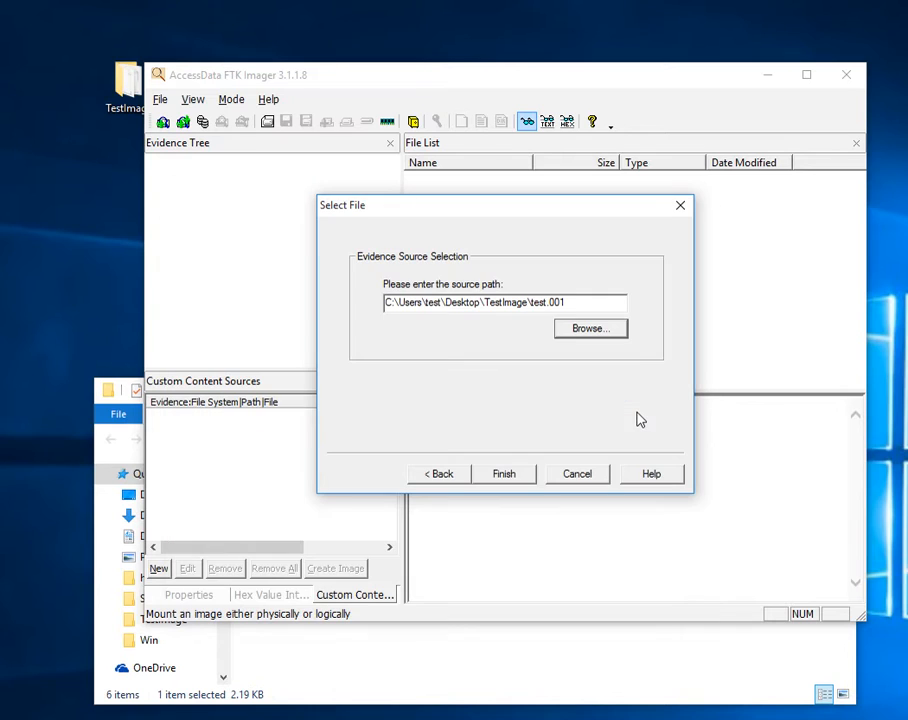
pyautogui.moveTo(515, 490)
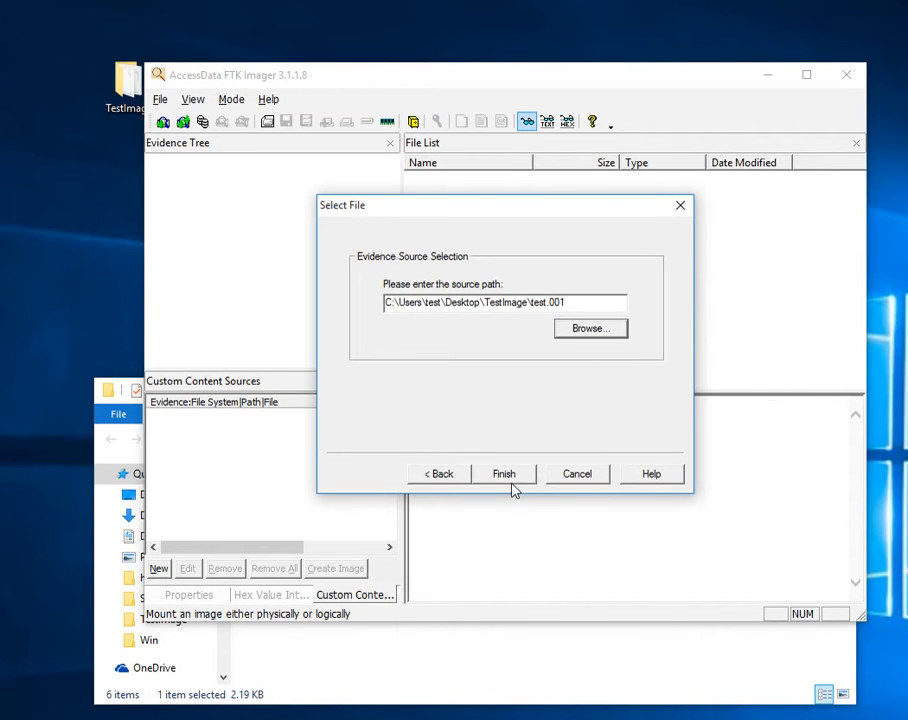
# Finish adding test.001 and expand it to view Partition 1 [2007MB] and the whole image
pyautogui.click(504, 473)
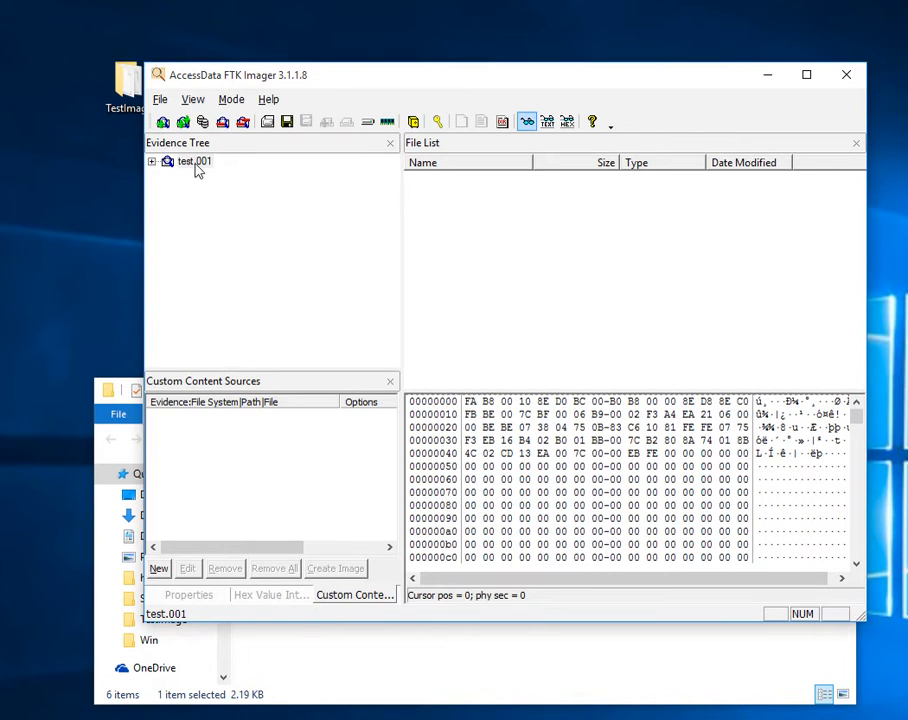
pyautogui.moveTo(180, 178)
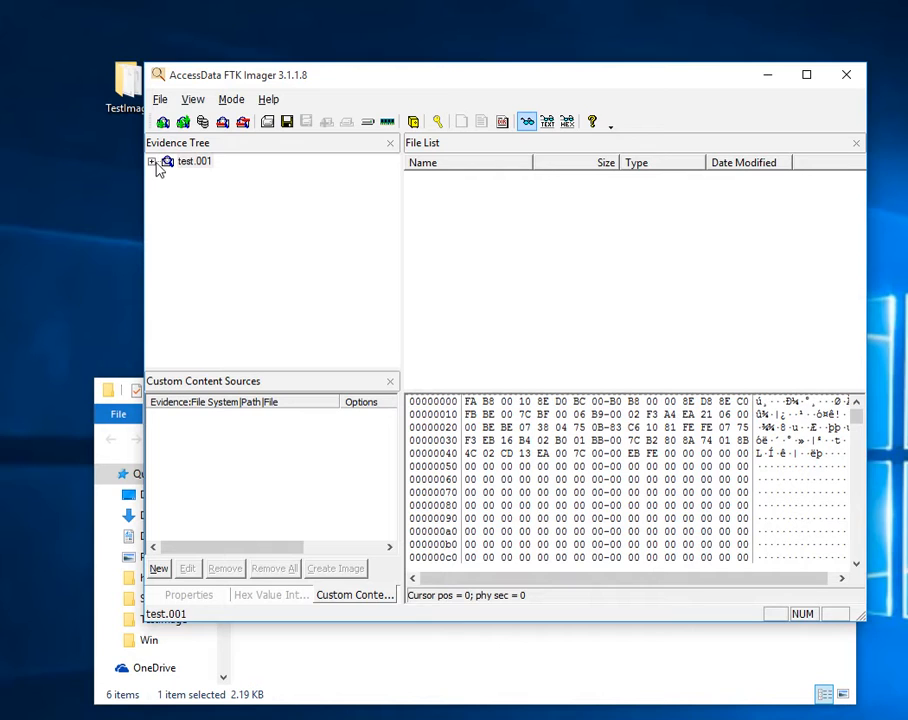
pyautogui.click(152, 161)
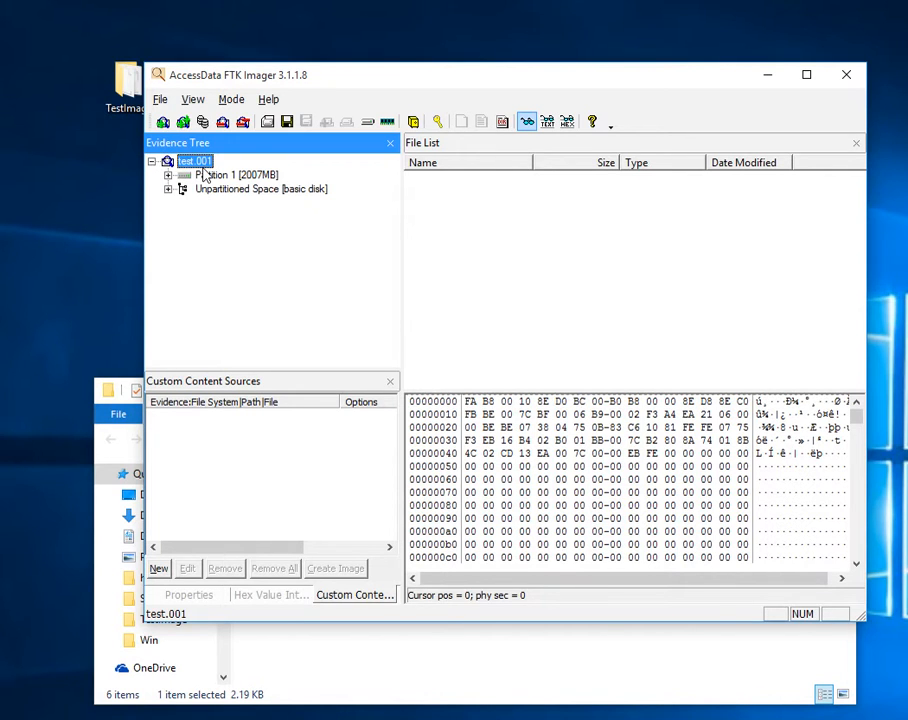
pyautogui.click(237, 175)
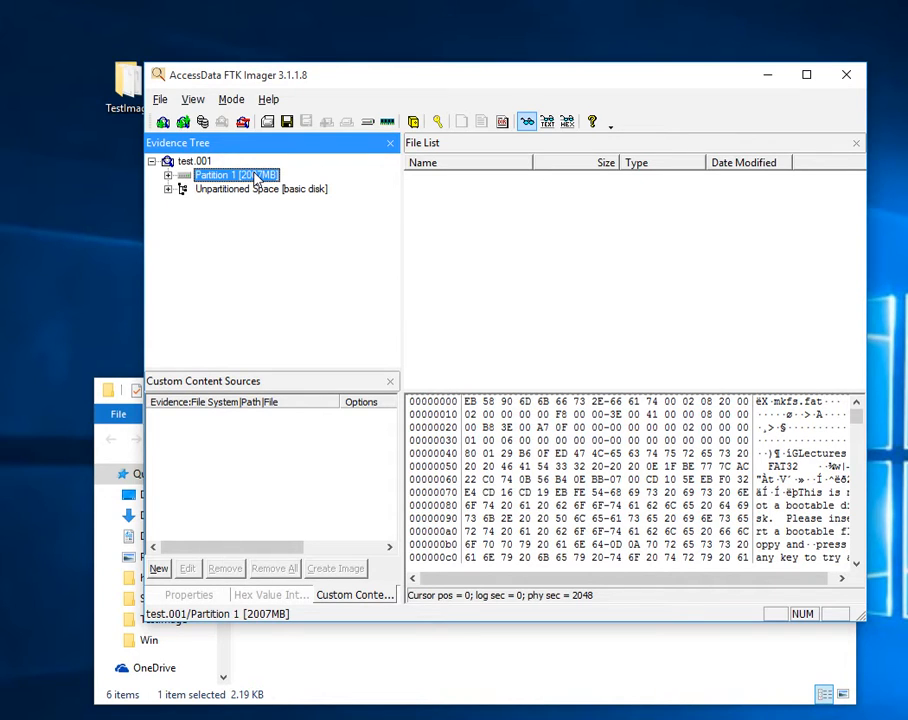
pyautogui.moveTo(277, 181)
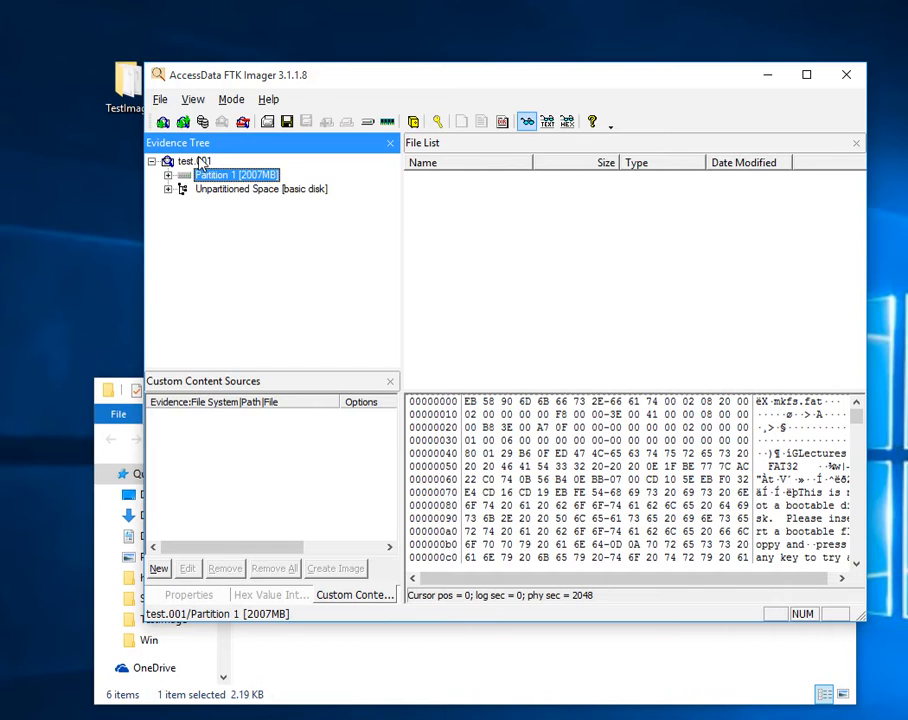
pyautogui.click(194, 161)
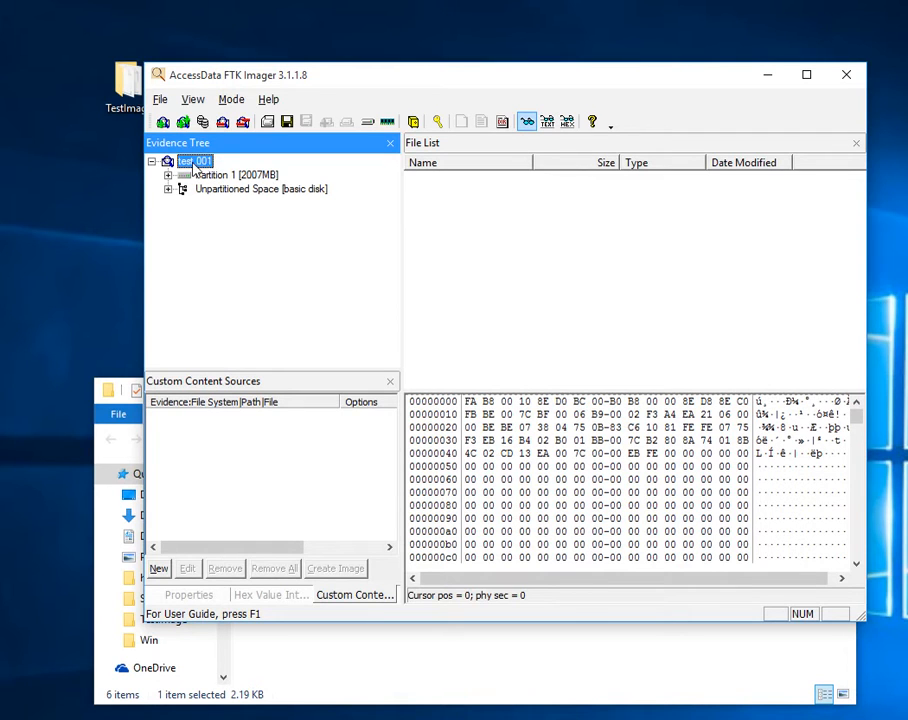
# Run Verify Drive/Image on test.001 and review the matching MD5 and SHA1 hashes
pyautogui.rightClick(195, 161)
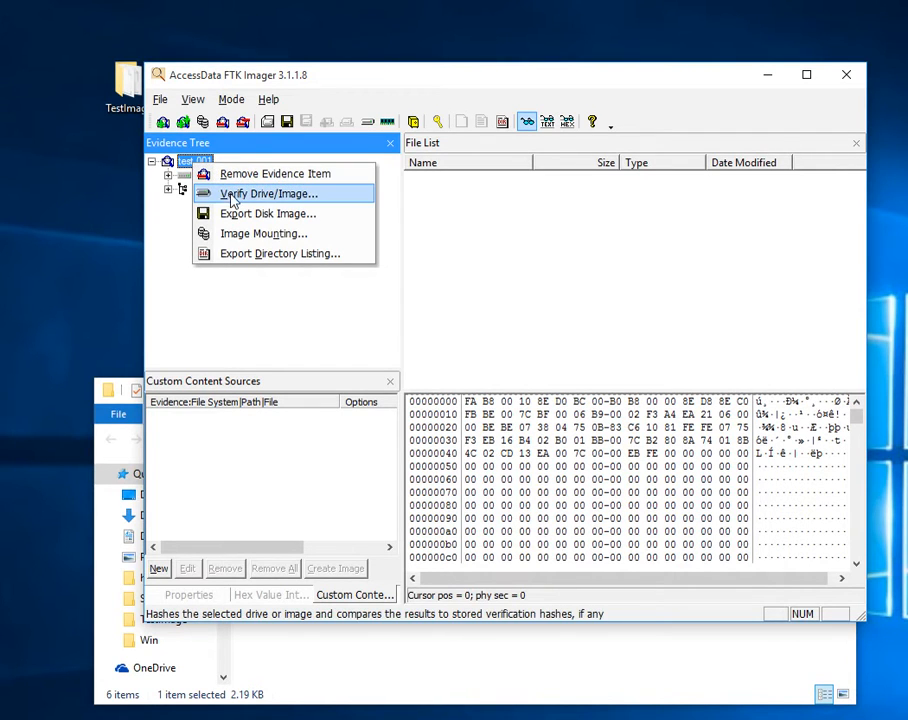
pyautogui.click(266, 193)
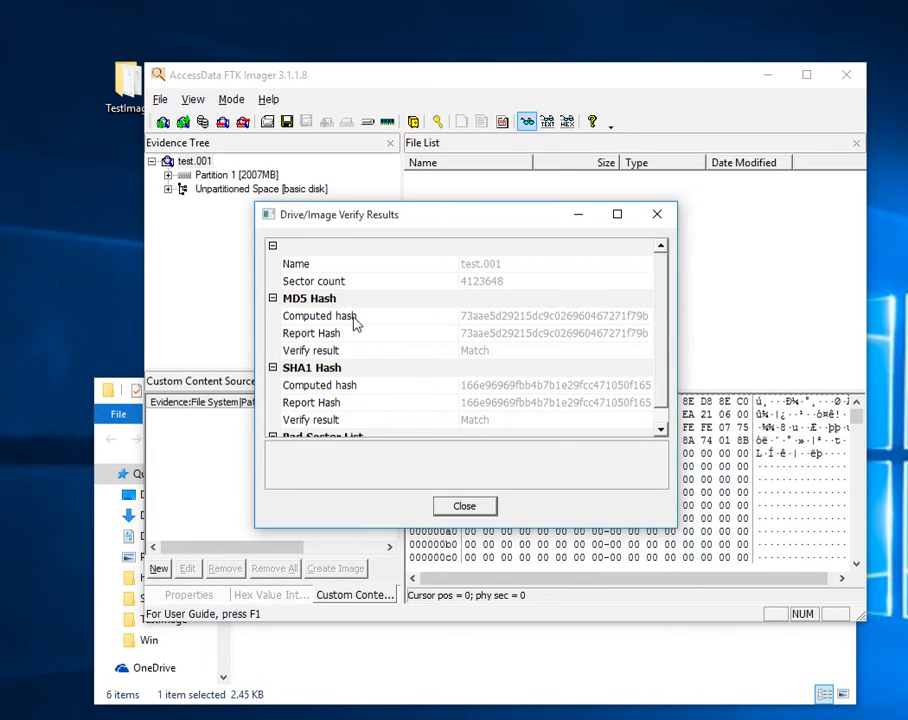
pyautogui.moveTo(488, 328)
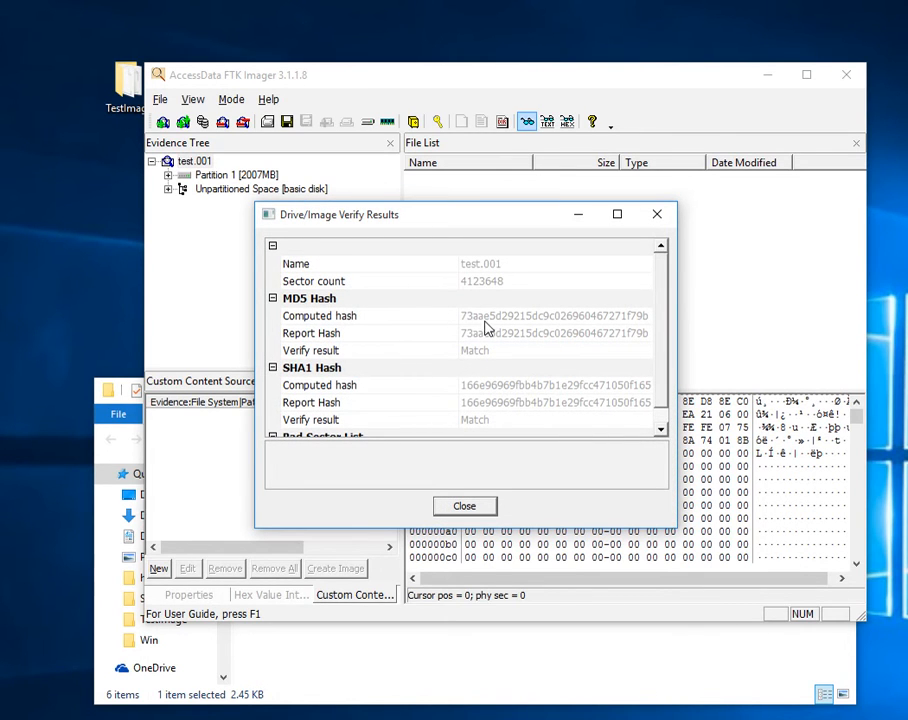
pyautogui.moveTo(422, 301)
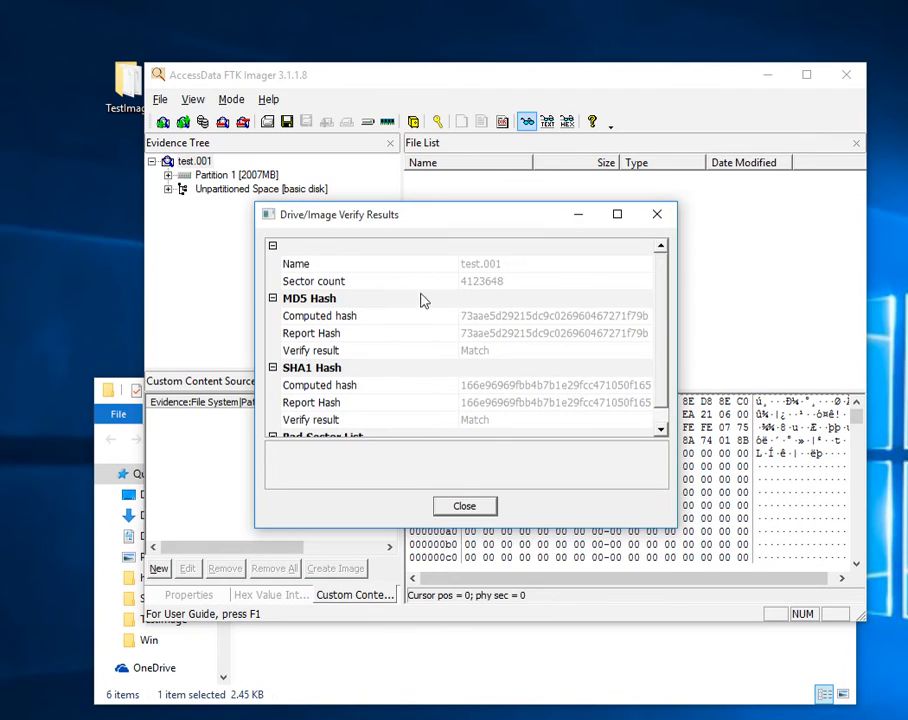
pyautogui.moveTo(640, 326)
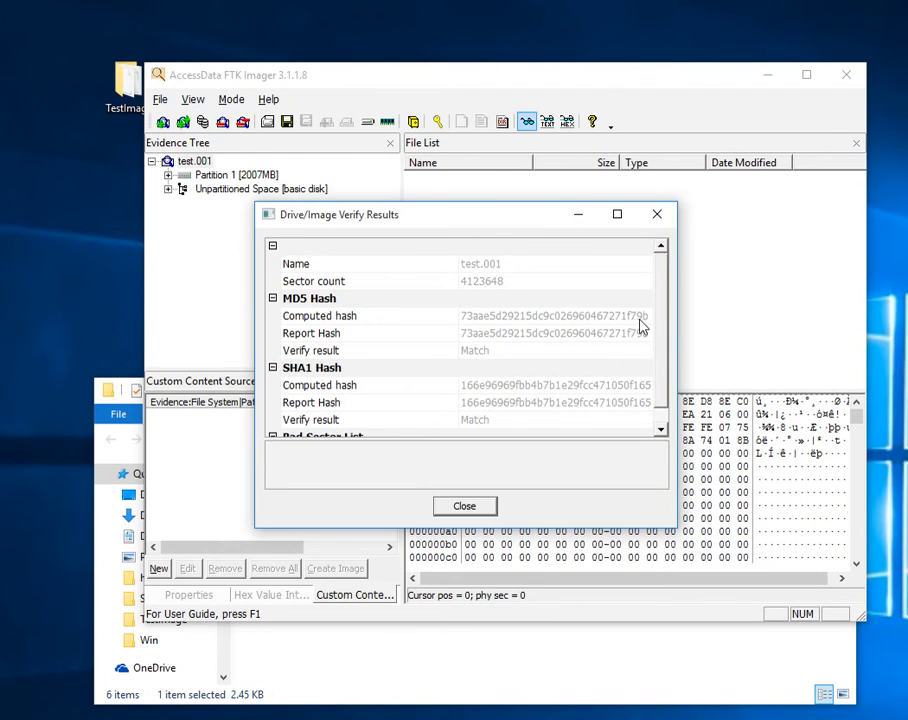
pyautogui.moveTo(508, 227)
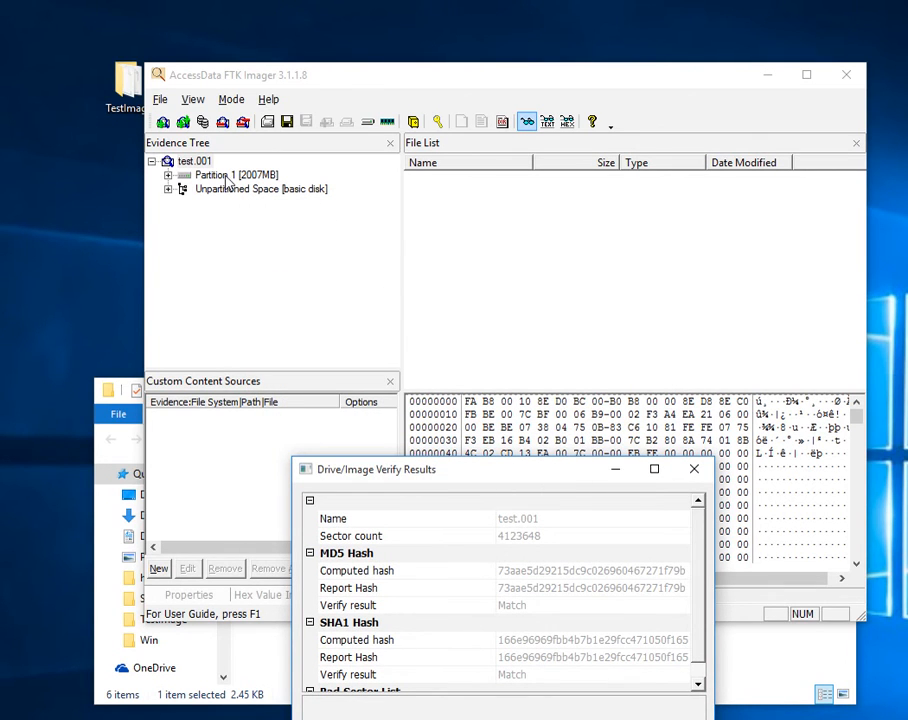
# Expand Partition 1 to reveal the Lectures [FAT32] volume, collapse it and return to test.001
pyautogui.click(219, 175)
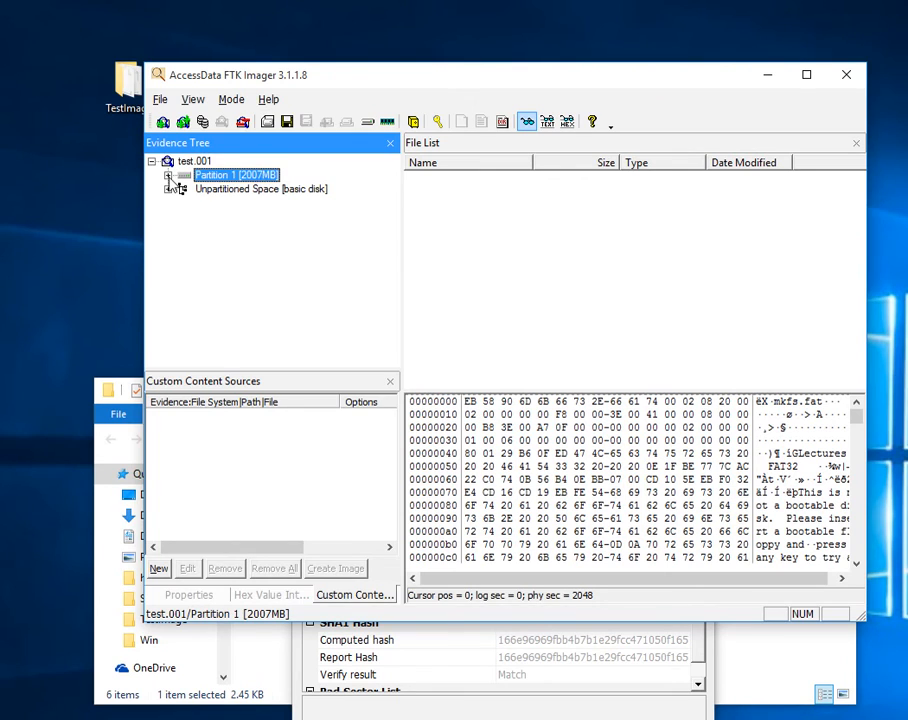
pyautogui.click(169, 174)
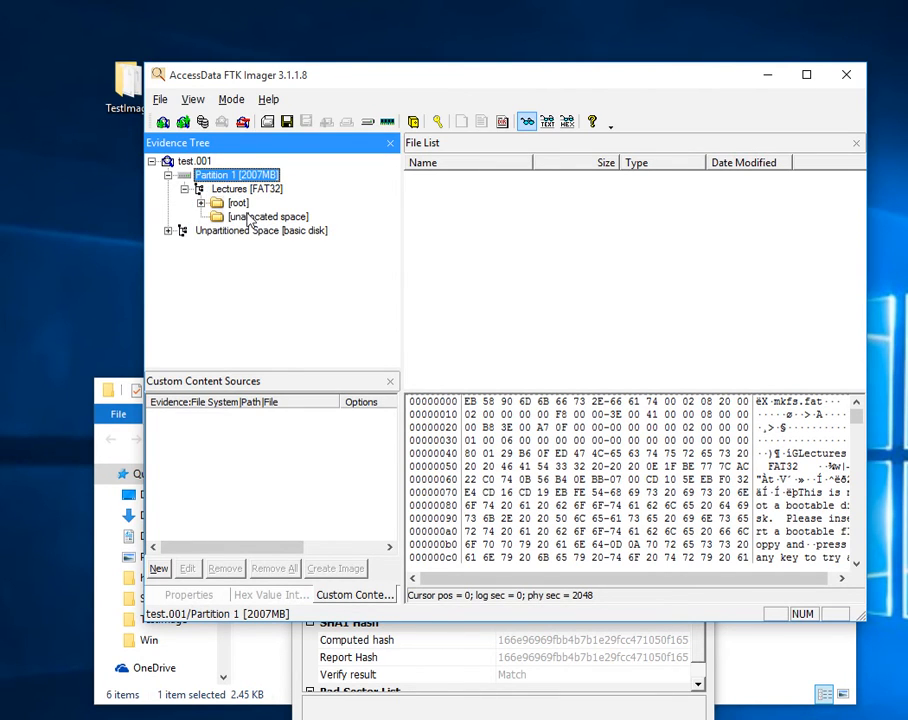
pyautogui.click(203, 203)
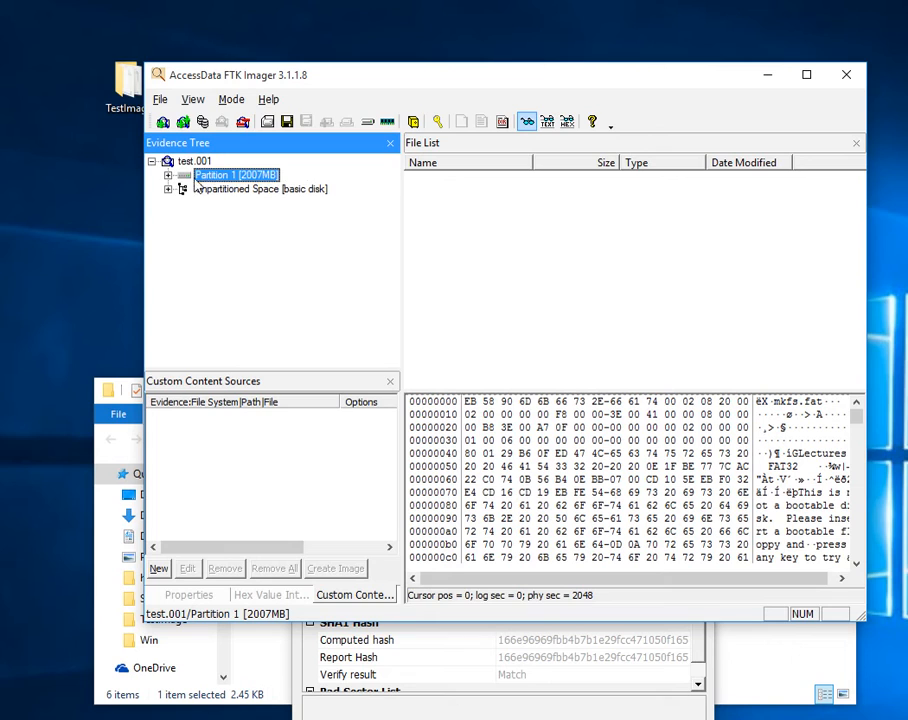
pyautogui.click(195, 161)
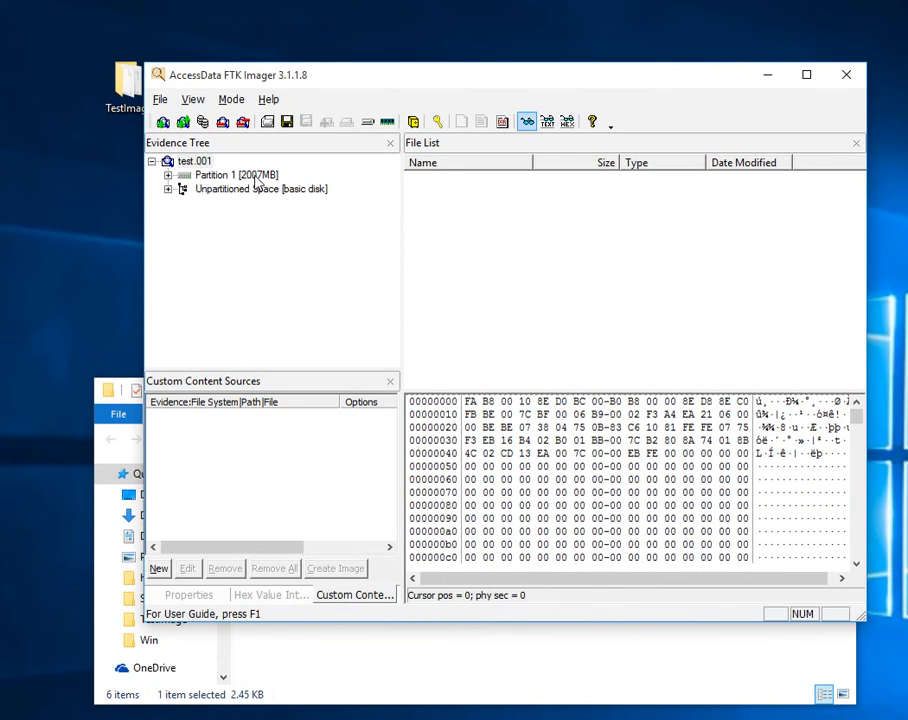
pyautogui.moveTo(277, 190)
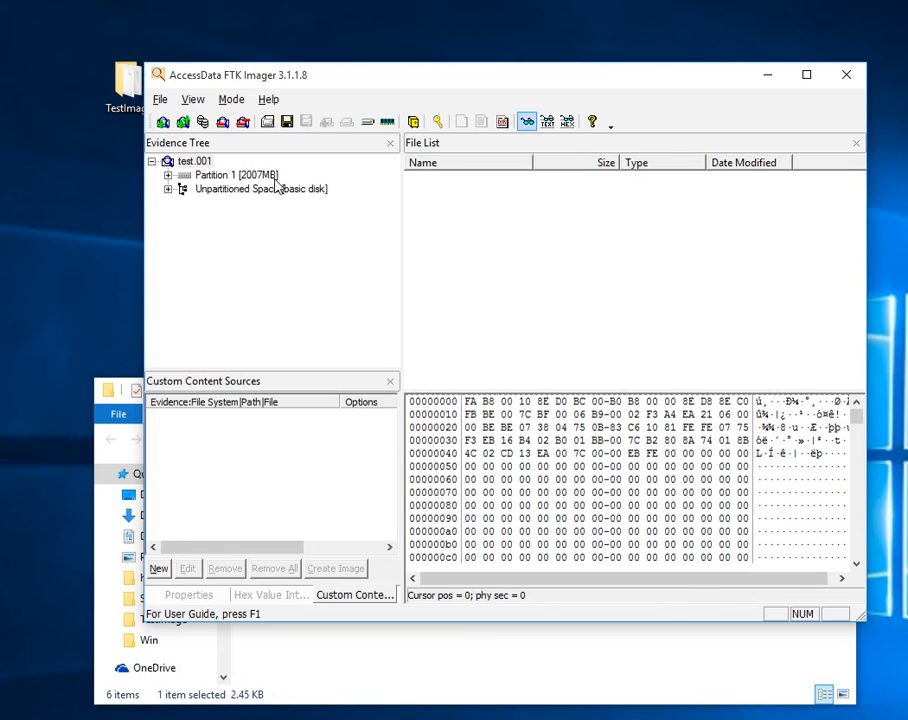
pyautogui.moveTo(240, 172)
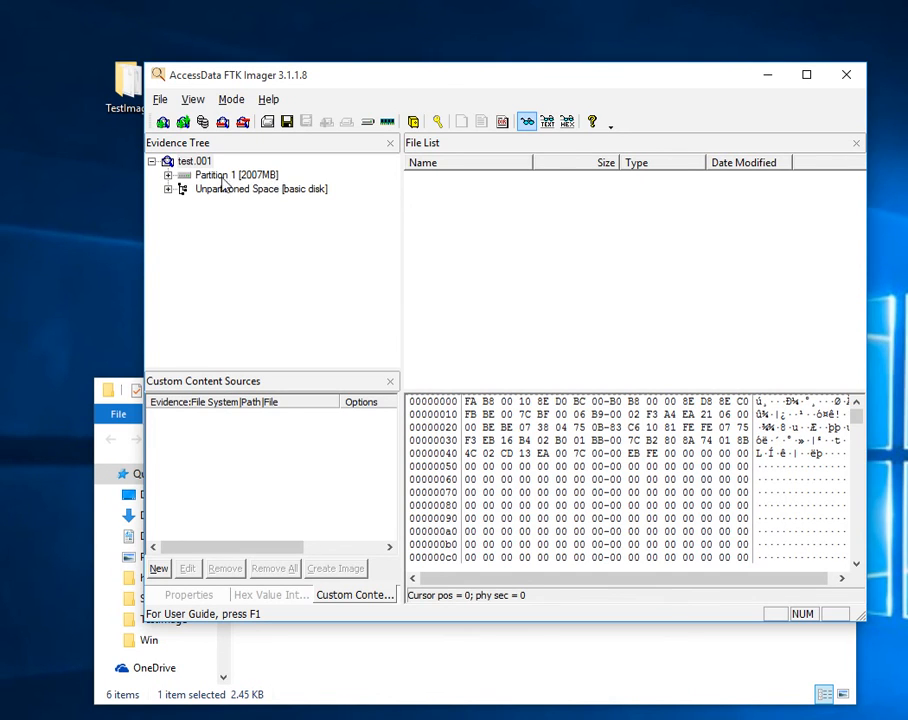
# Bring up the context menu of actions for test.001 in the Evidence Tree
pyautogui.click(190, 161)
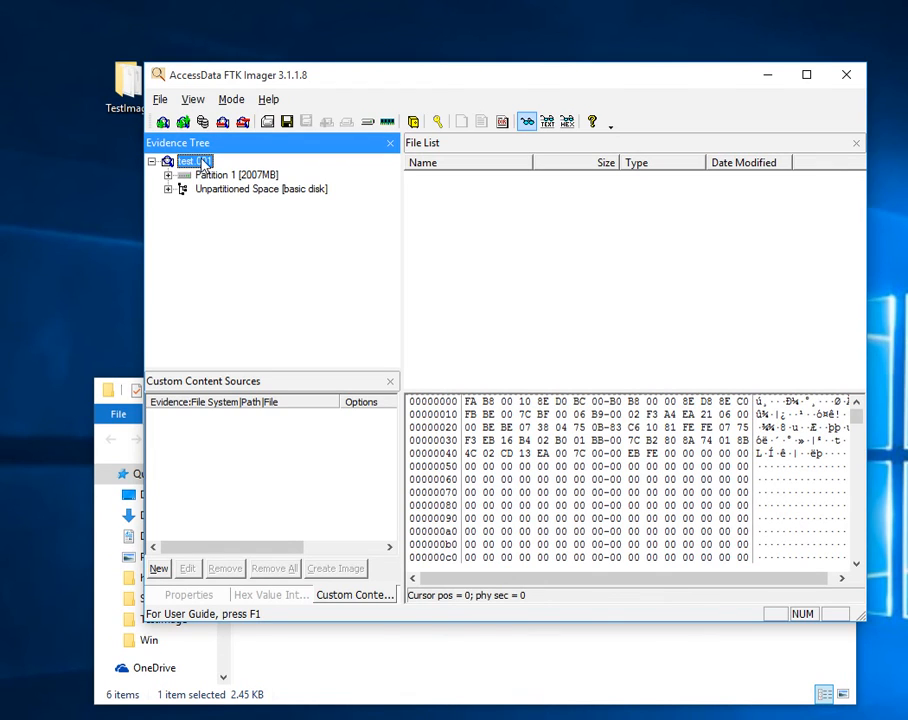
pyautogui.rightClick(190, 161)
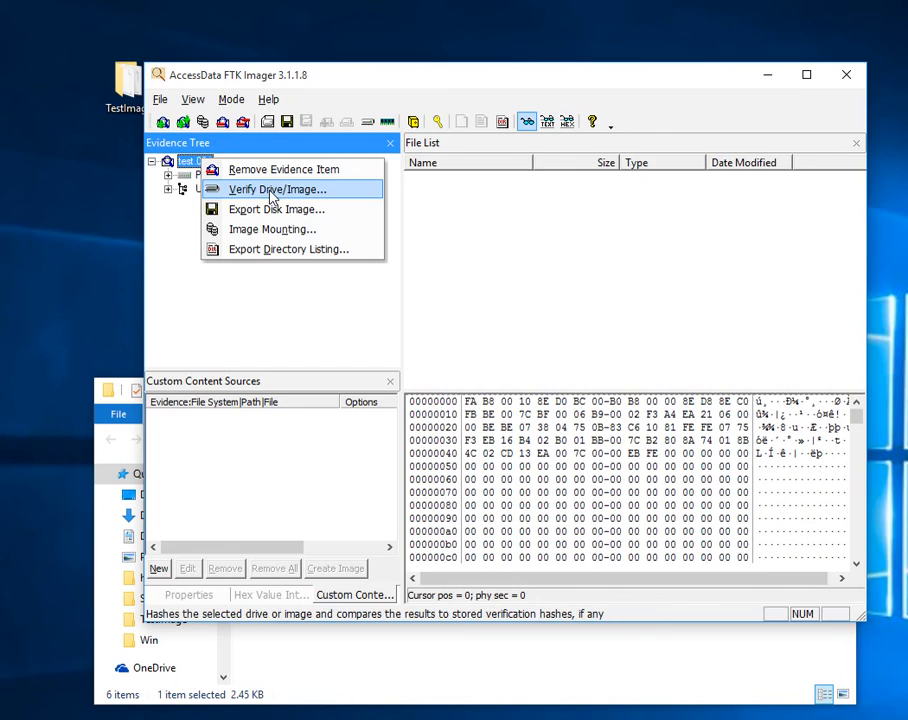
pyautogui.moveTo(258, 169)
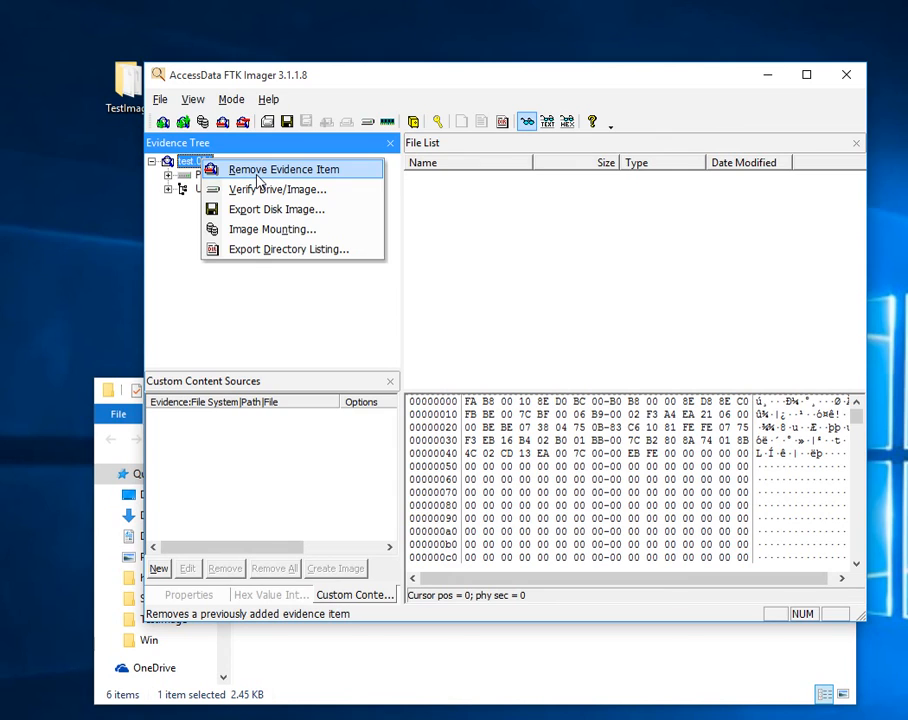
pyautogui.moveTo(540, 243)
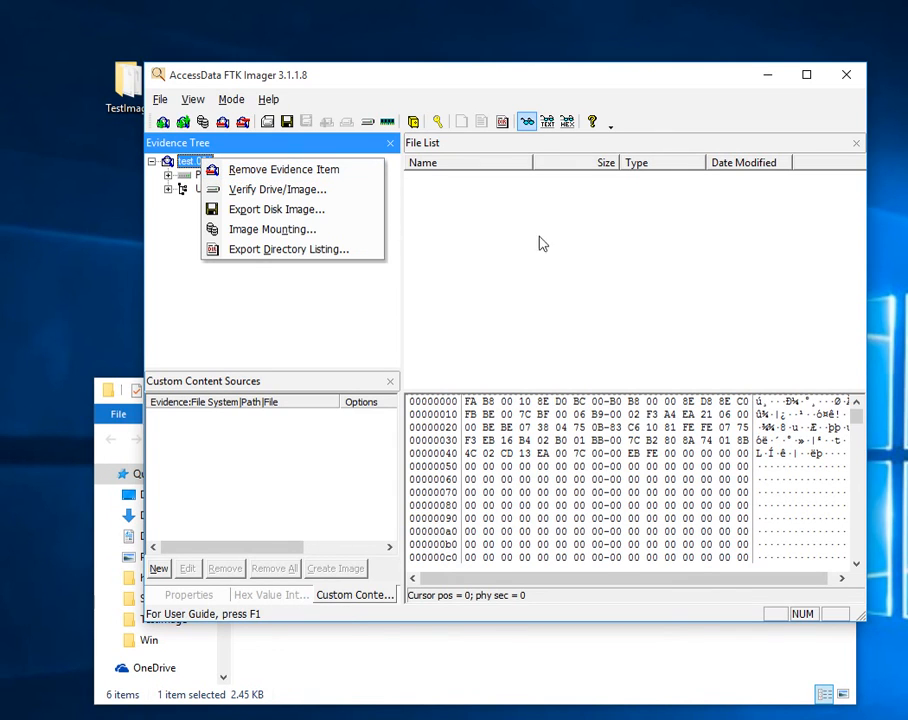
pyautogui.moveTo(291, 249)
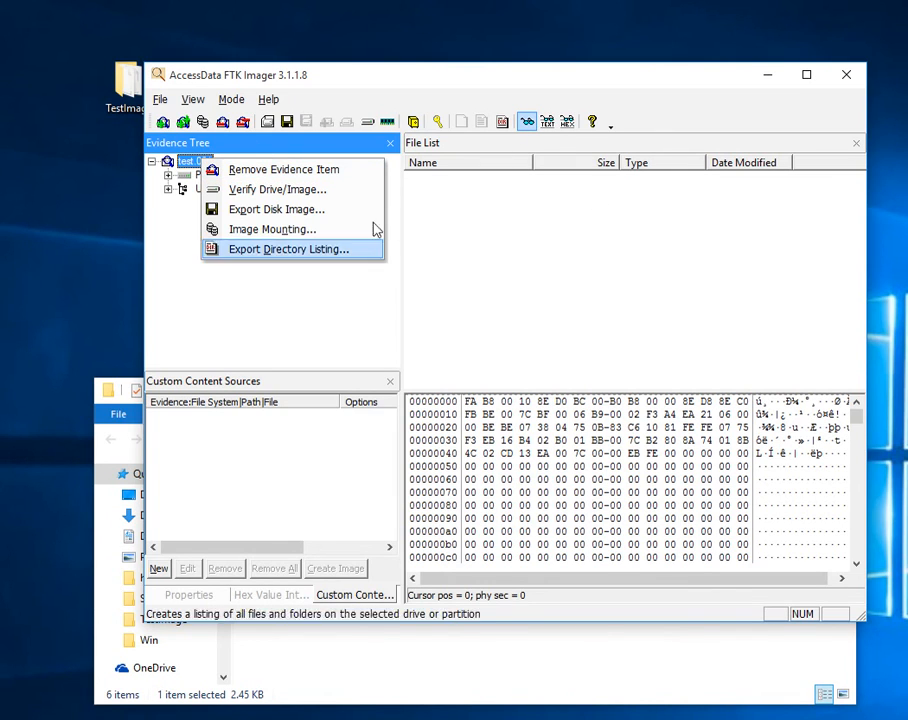
pyautogui.moveTo(277, 209)
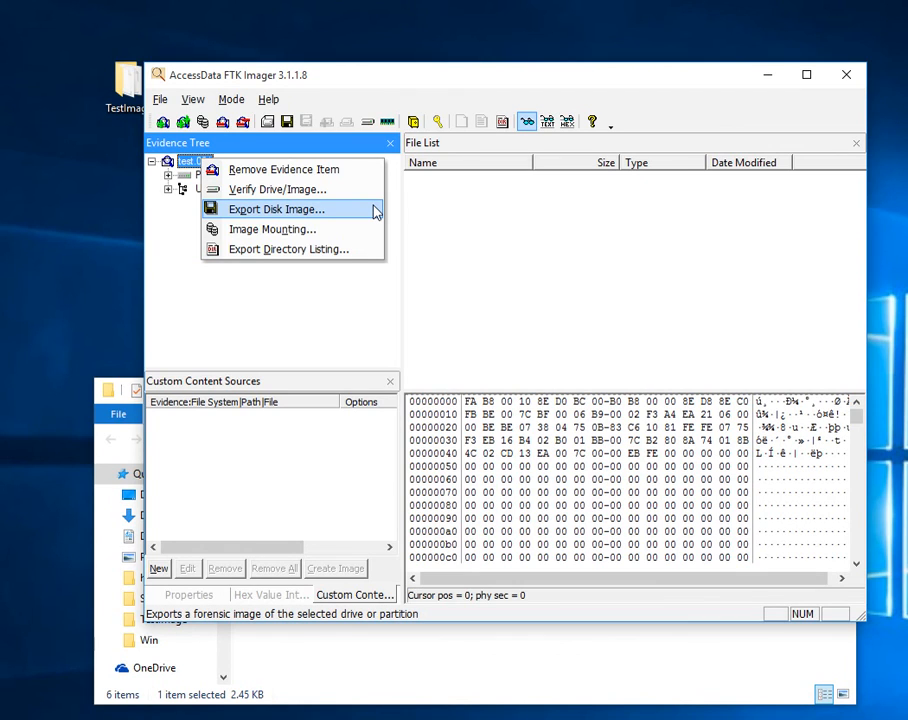